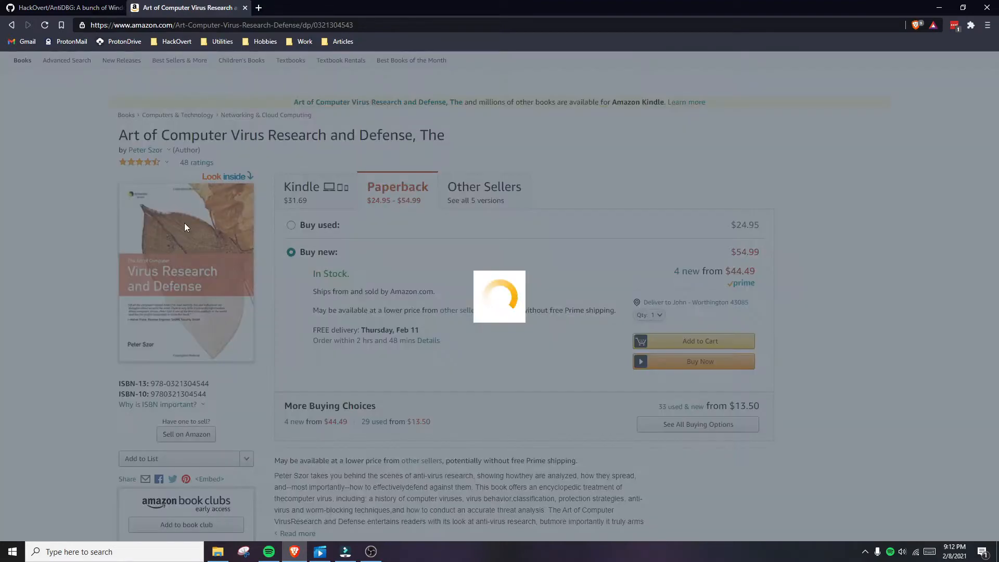
View the enlarged Look Inside preview and page forward to the preface about the Stoned virus
click(227, 177)
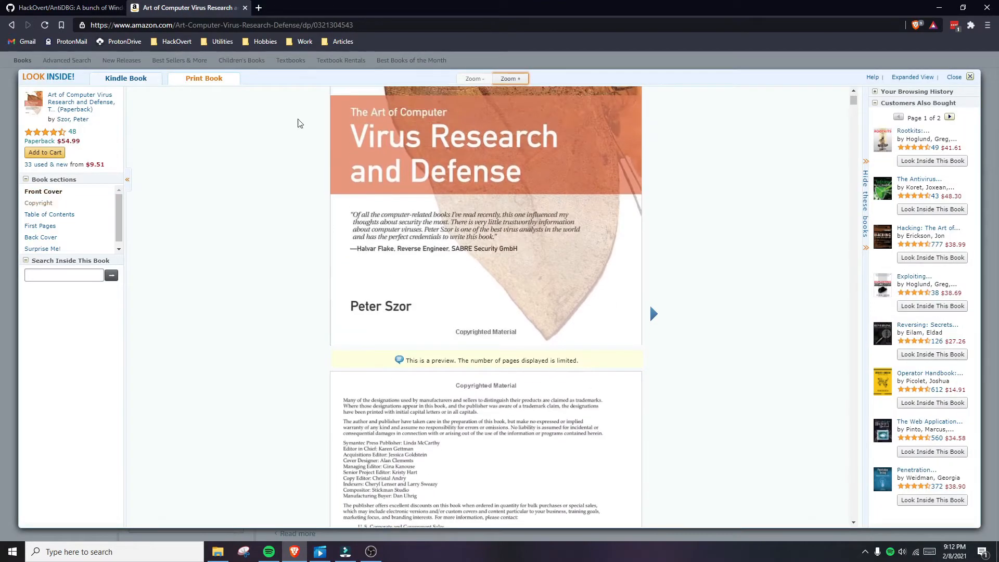
click(510, 78)
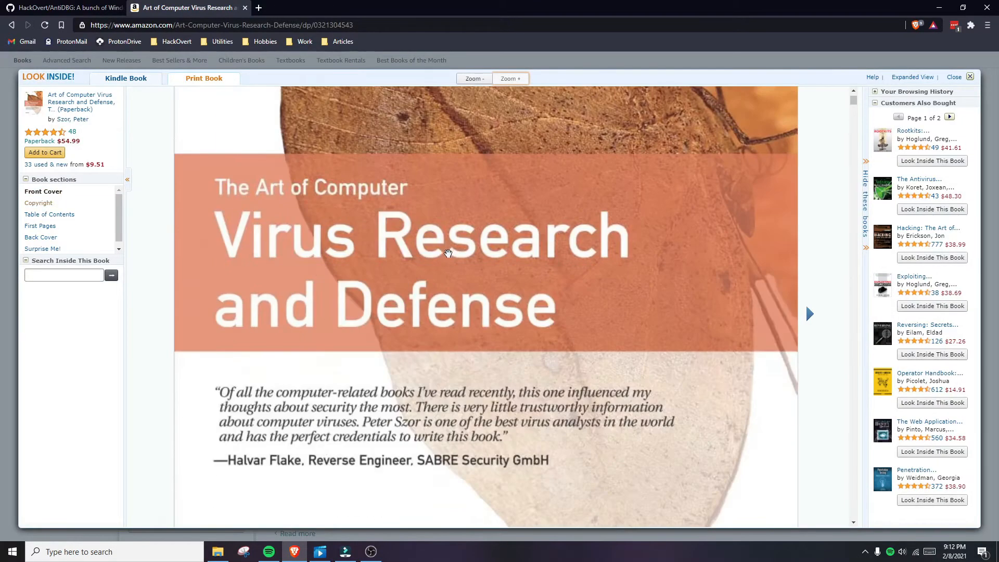
scroll(down, 3)
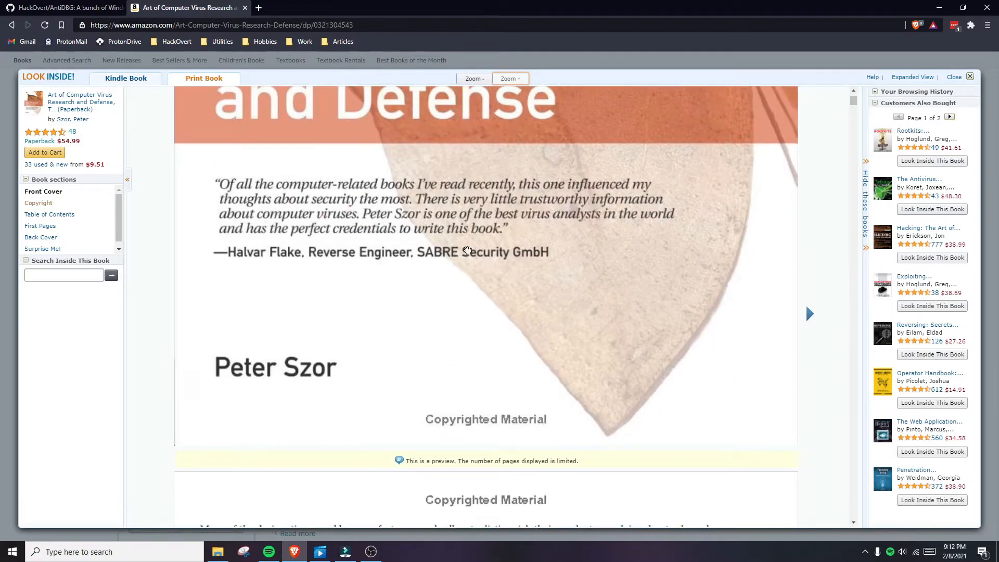
scroll(up, 3)
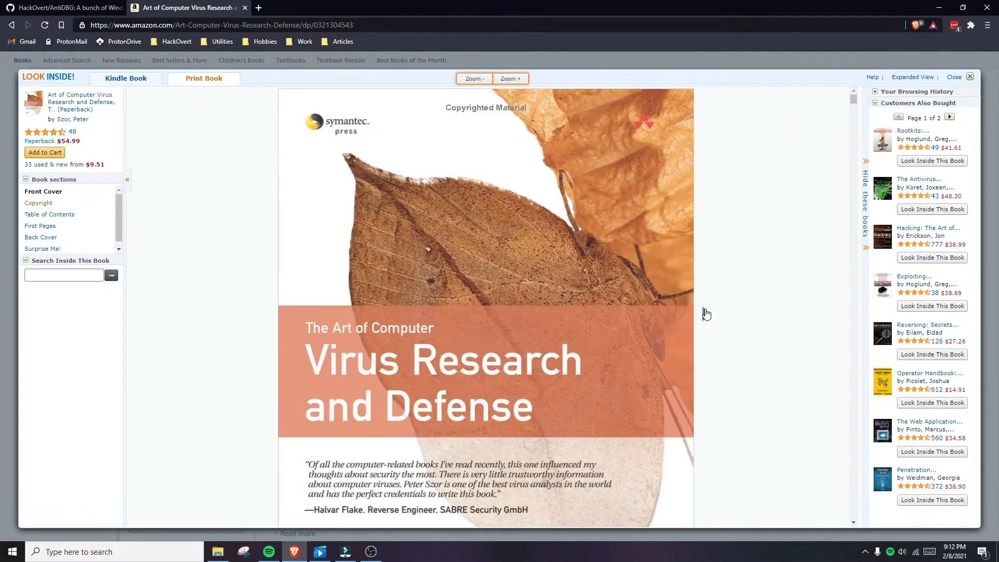
click(48, 214)
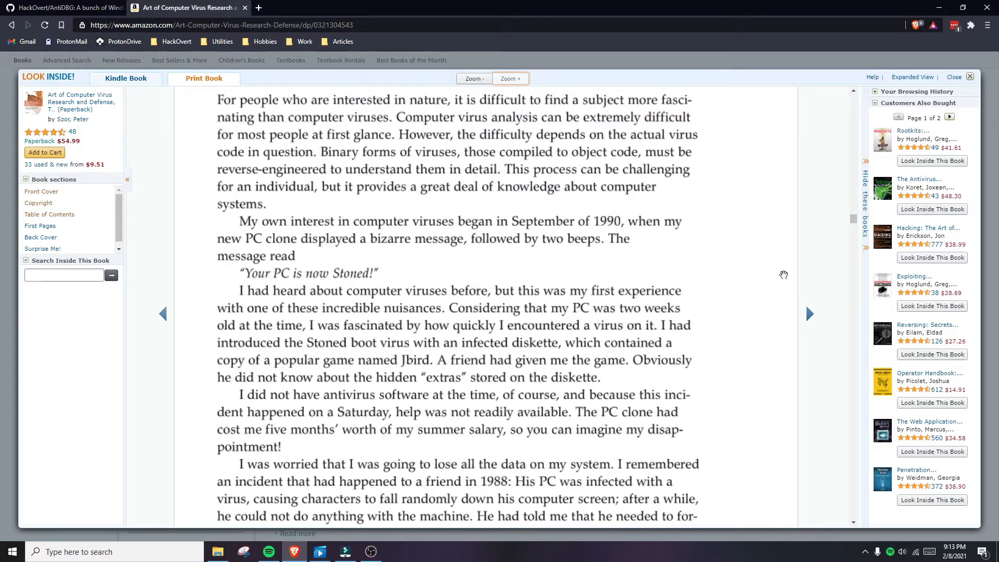
click(63, 7)
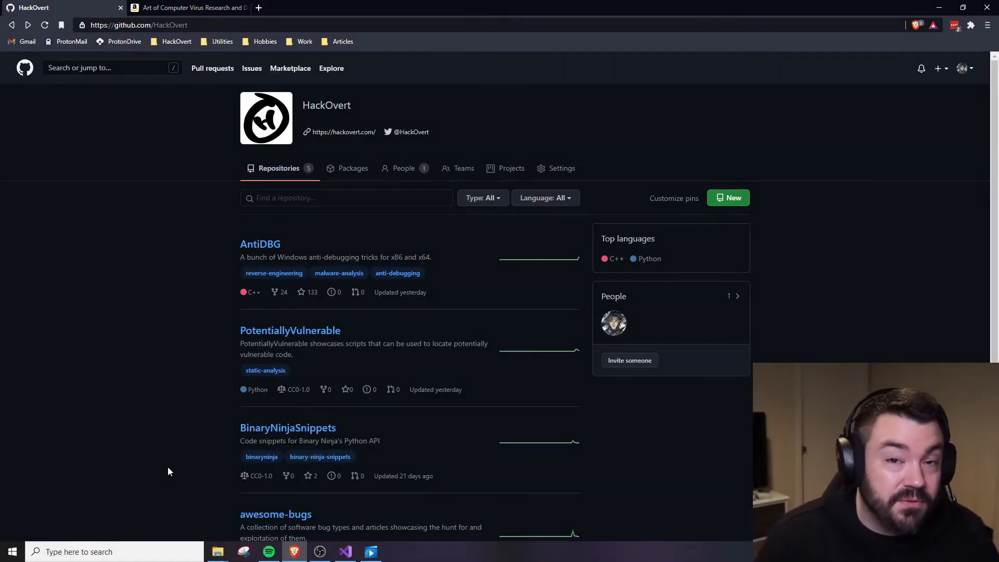
mouse_move(203, 392)
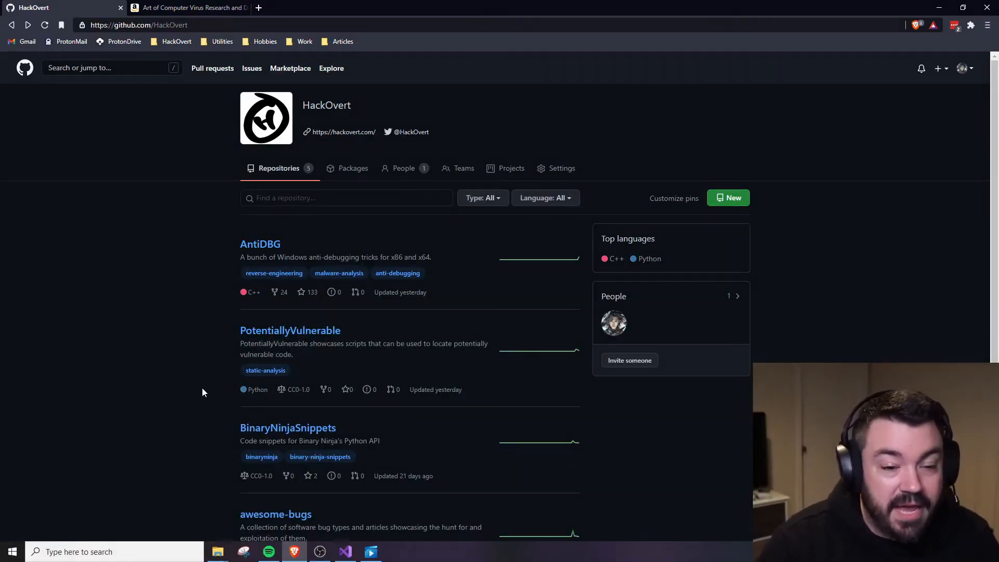
mouse_move(212, 351)
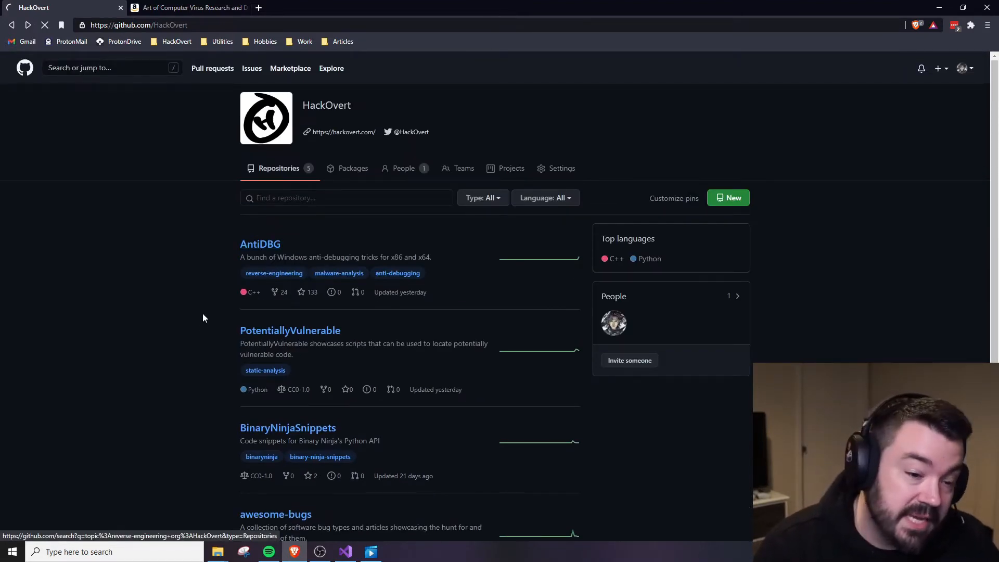
Browse the AntiDBG repository's README covering its anti-debugging technique categories
click(260, 244)
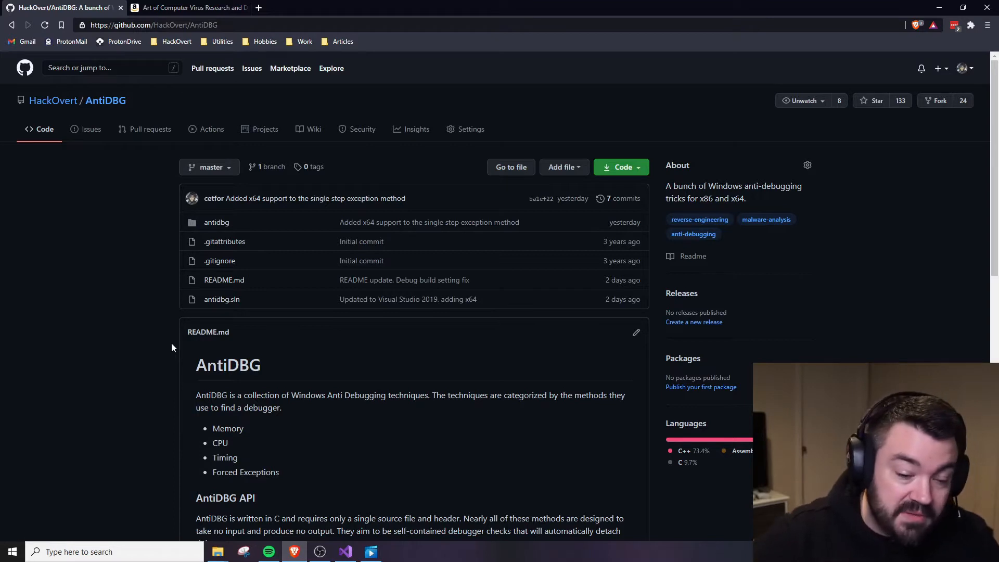
scroll(down, 3)
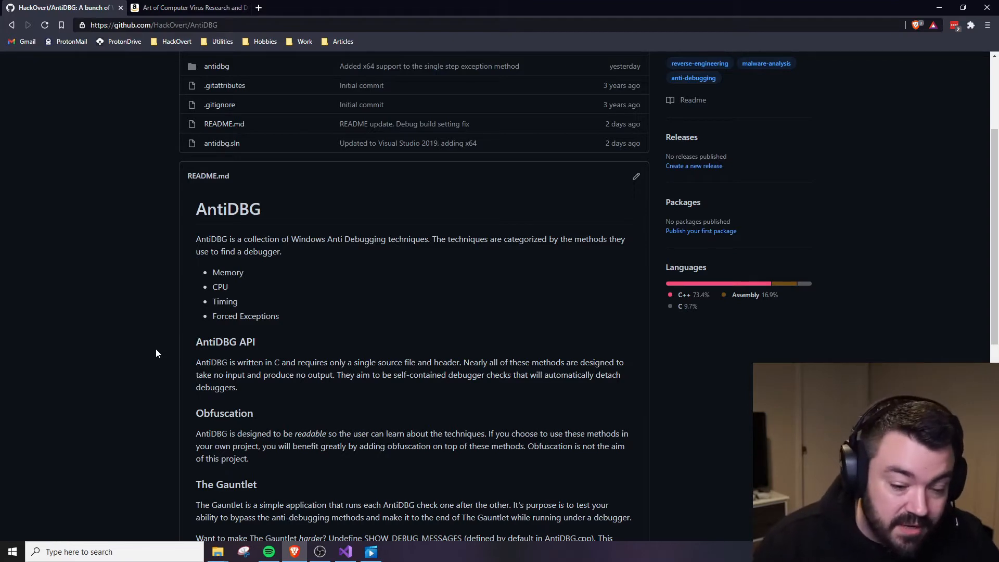
scroll(down, 3)
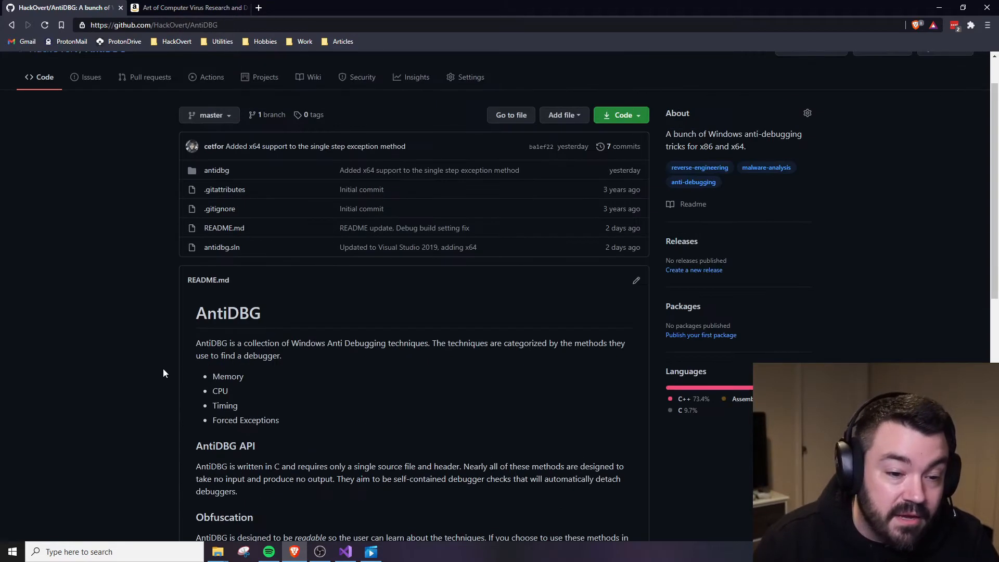
mouse_move(195, 385)
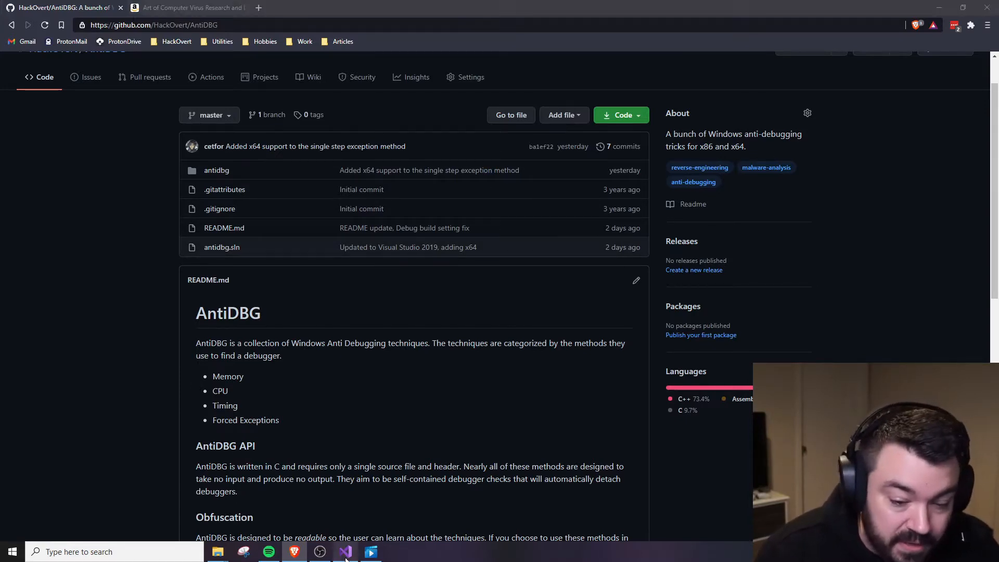
Switch to the AntiDBG solution and review gauntlet.cpp down to the debugging helper code
click(344, 551)
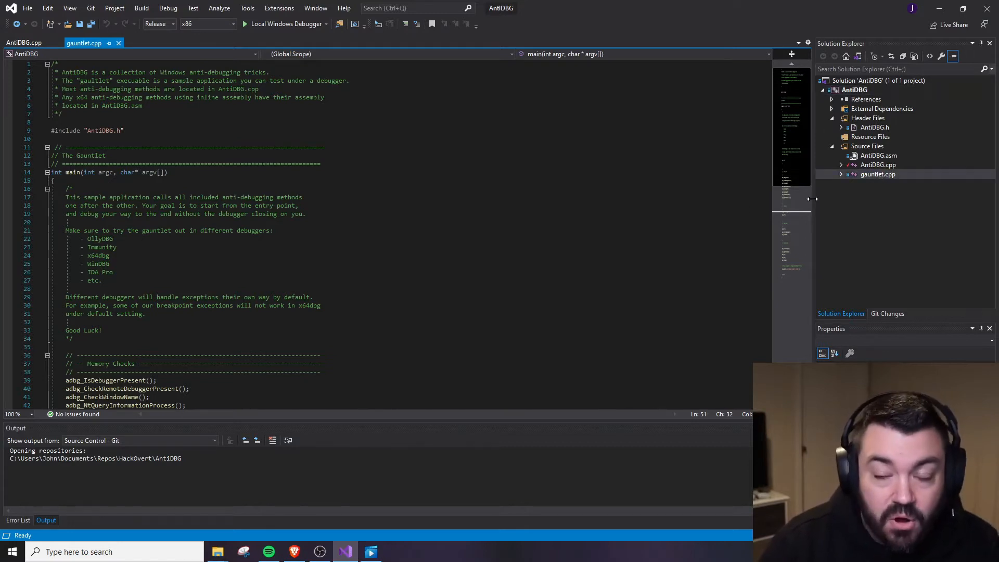
scroll(down, 3)
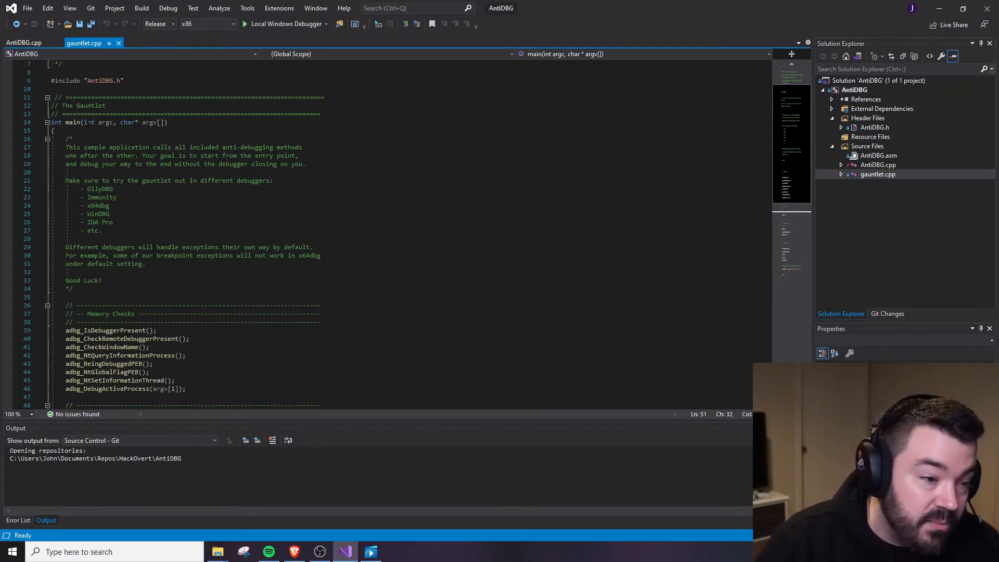
scroll(down, 3)
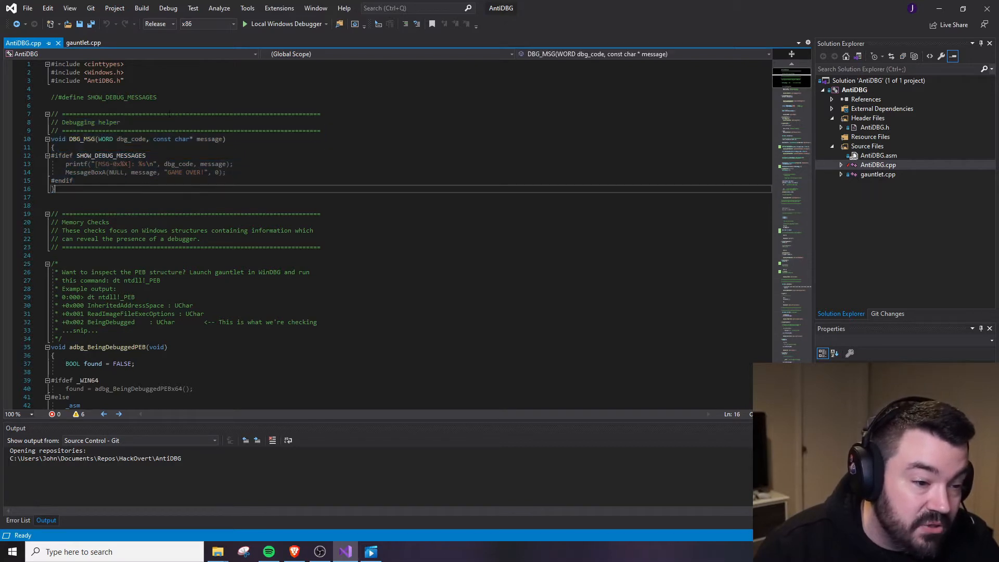
Uncomment #define SHOW_DEBUG_MESSAGES in AntiDBG.cpp, save, and view adbg_BeingDebuggedPEB
click(84, 43)
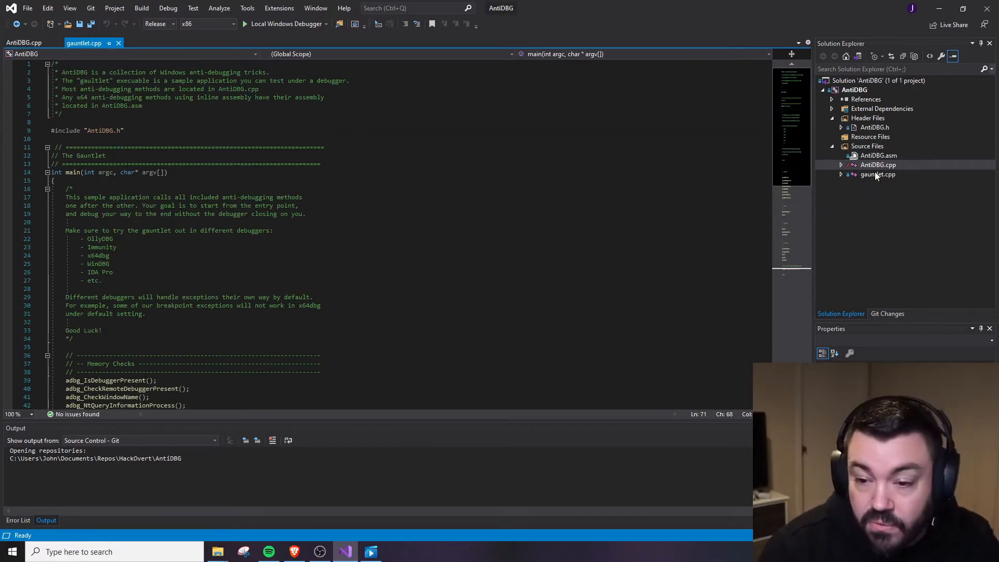
click(24, 43)
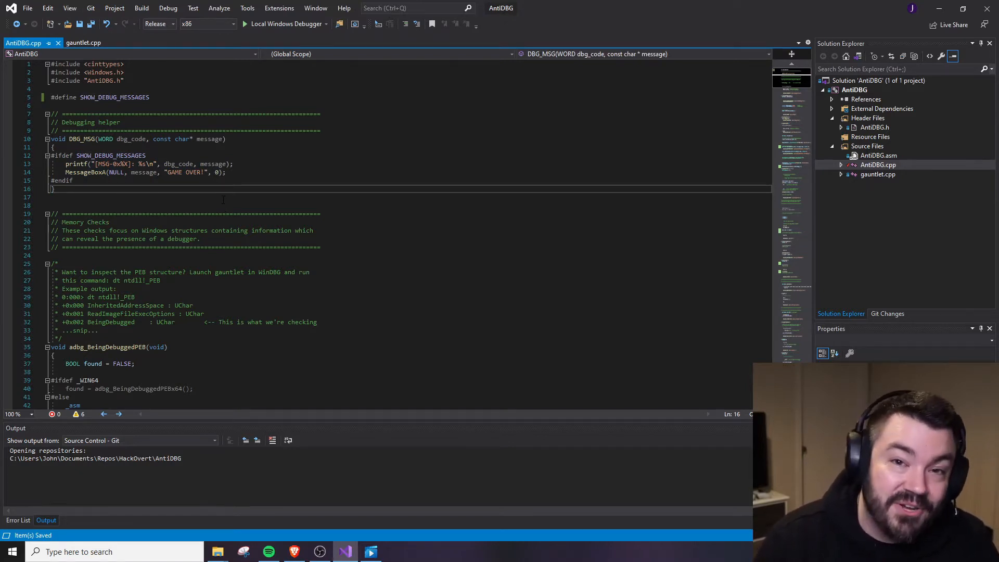
scroll(down, 3)
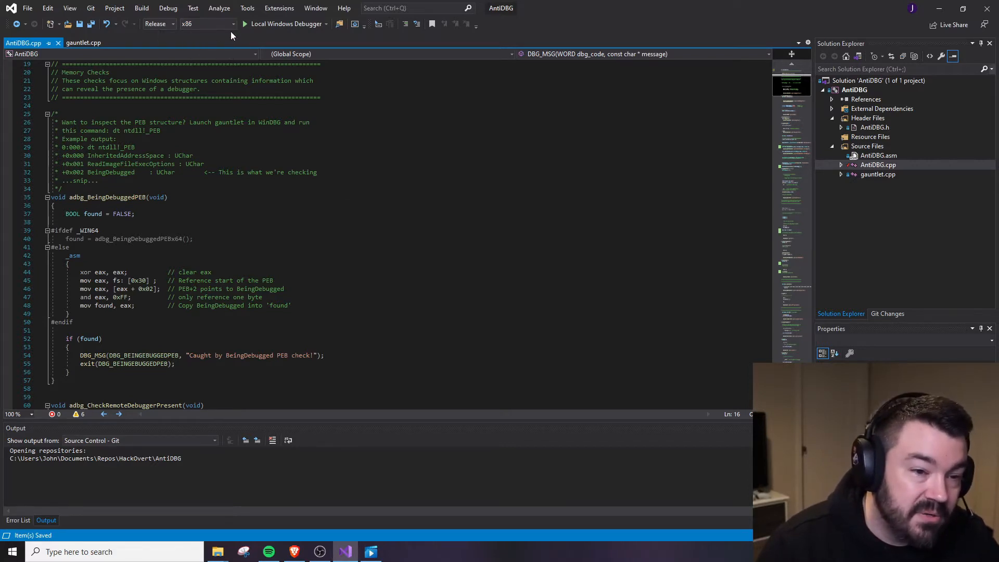
Build the AntiDBG solution for Release x64 successfully and bring up AntiDBG.asm
click(141, 7)
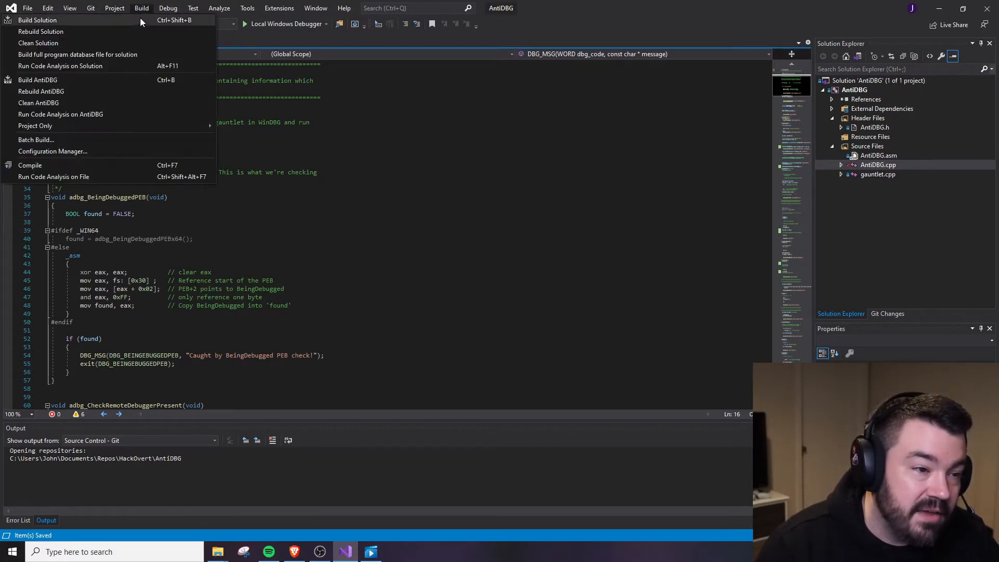
click(38, 20)
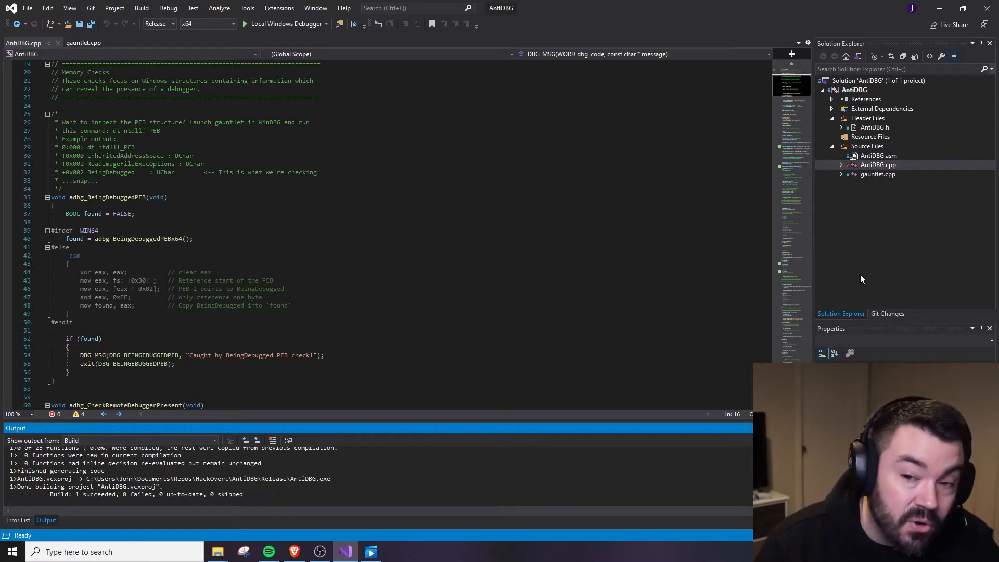
click(878, 155)
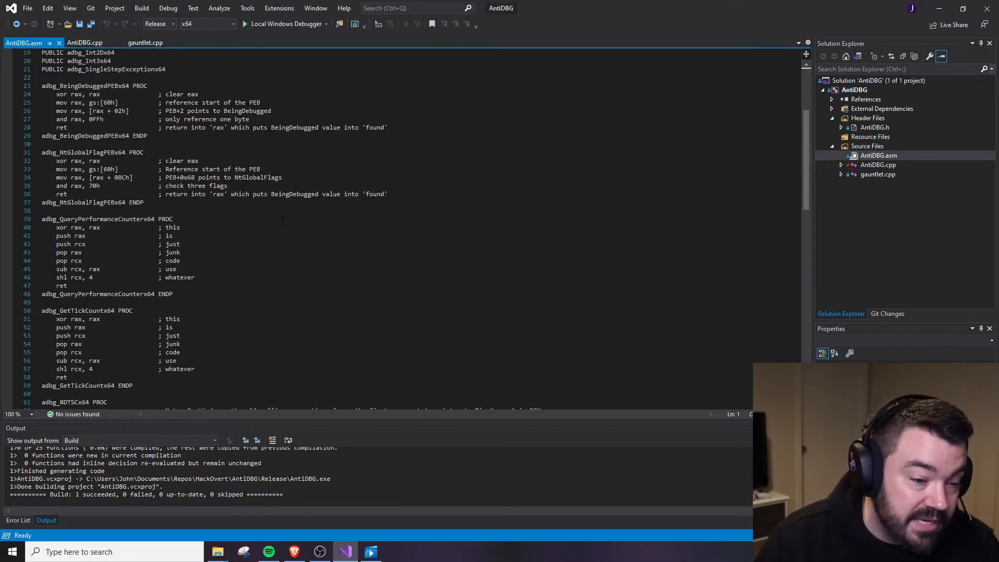
Review the x64 assembly routines, highlight adbg_BeingDebuggedPEB in AntiDBG.cpp, then show gauntlet.cpp's main
scroll(down, 3)
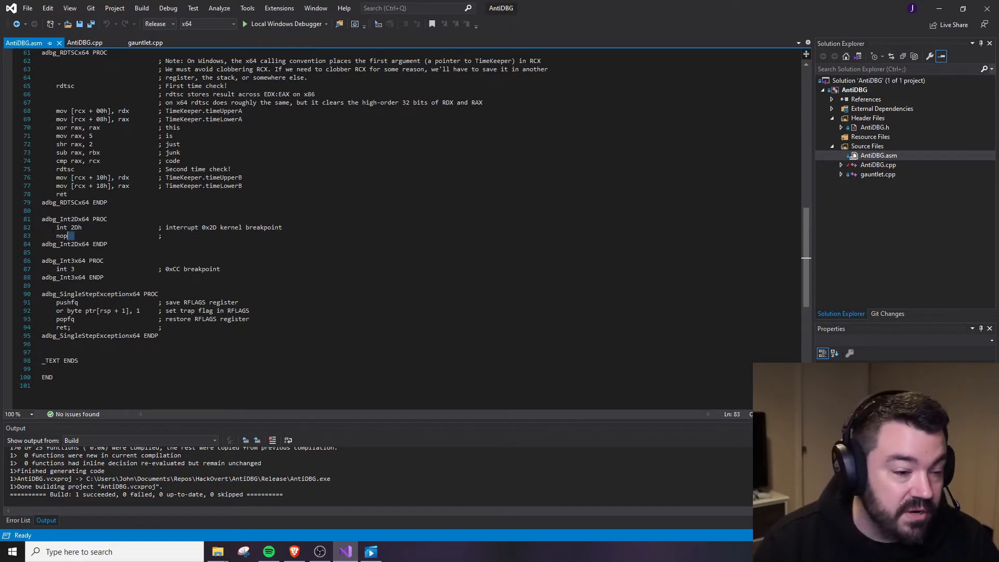
click(145, 42)
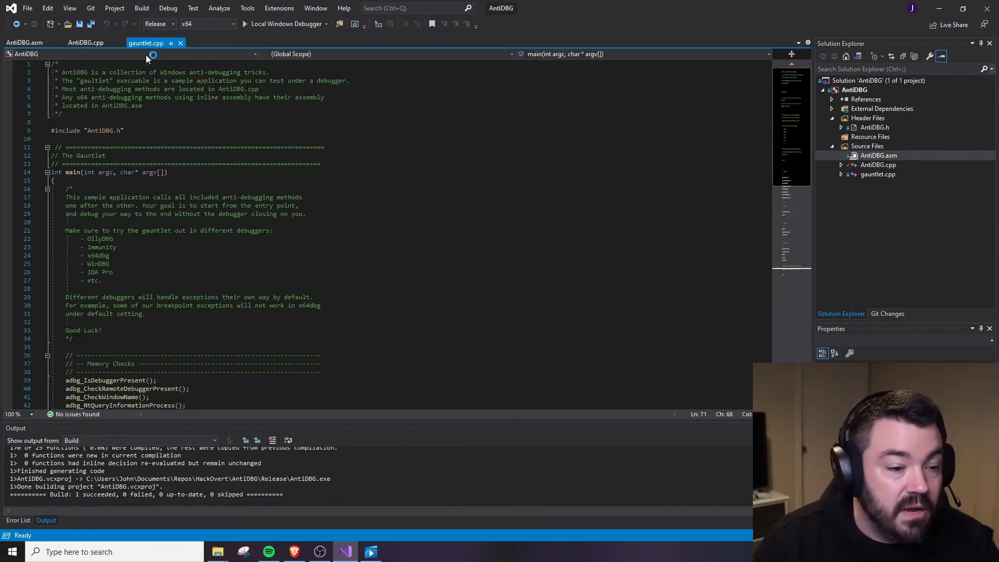
click(85, 43)
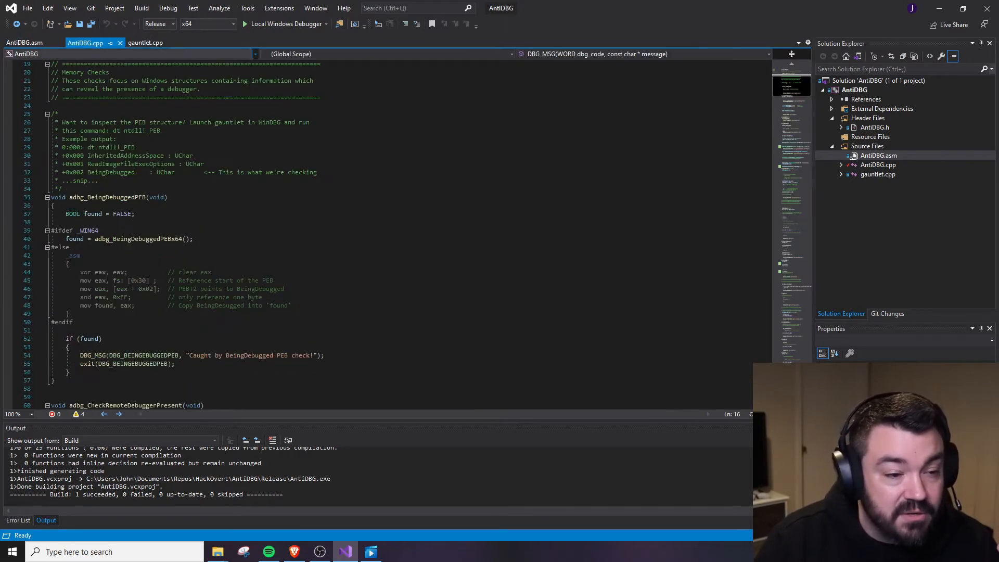
scroll(down, 3)
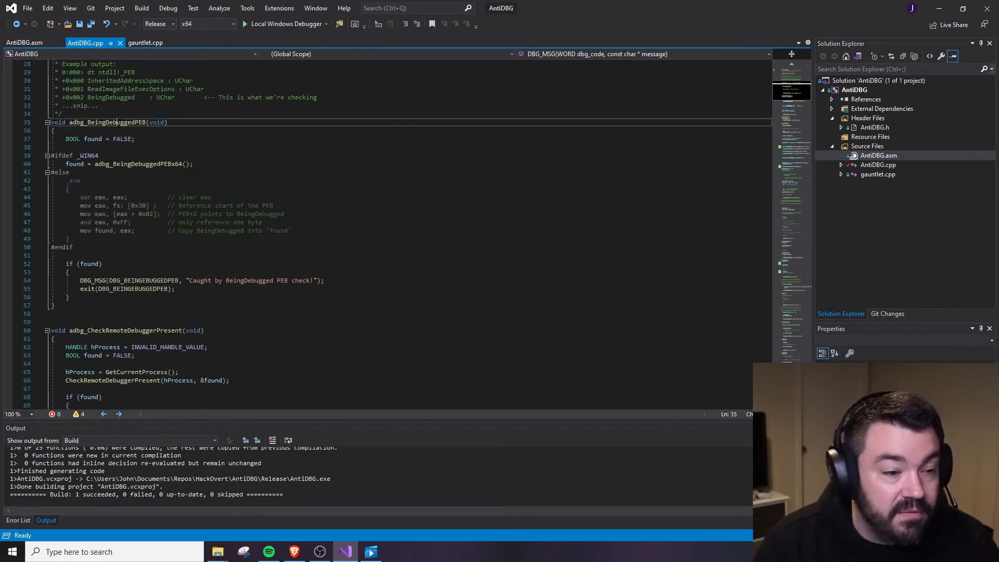
double_click(106, 122)
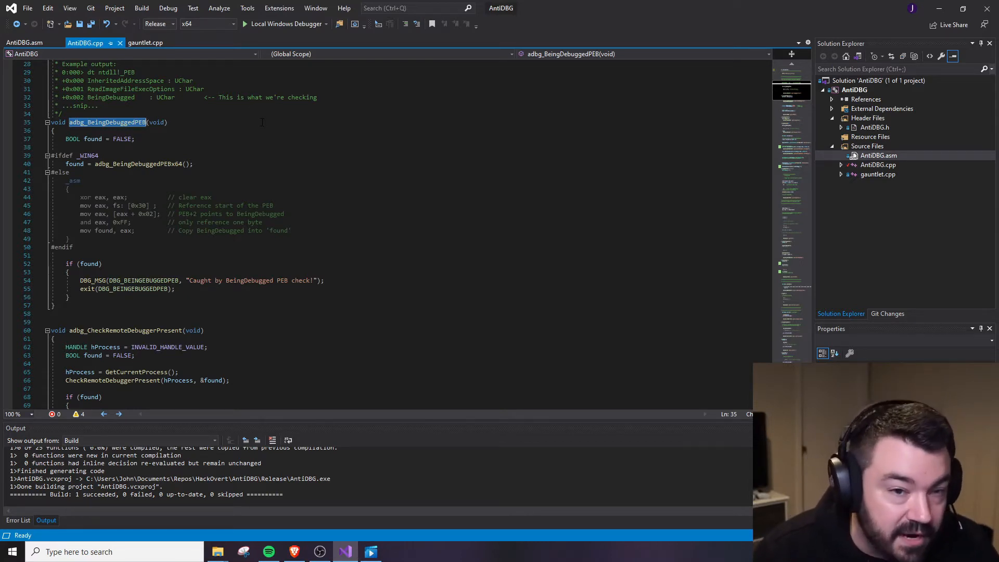
click(145, 43)
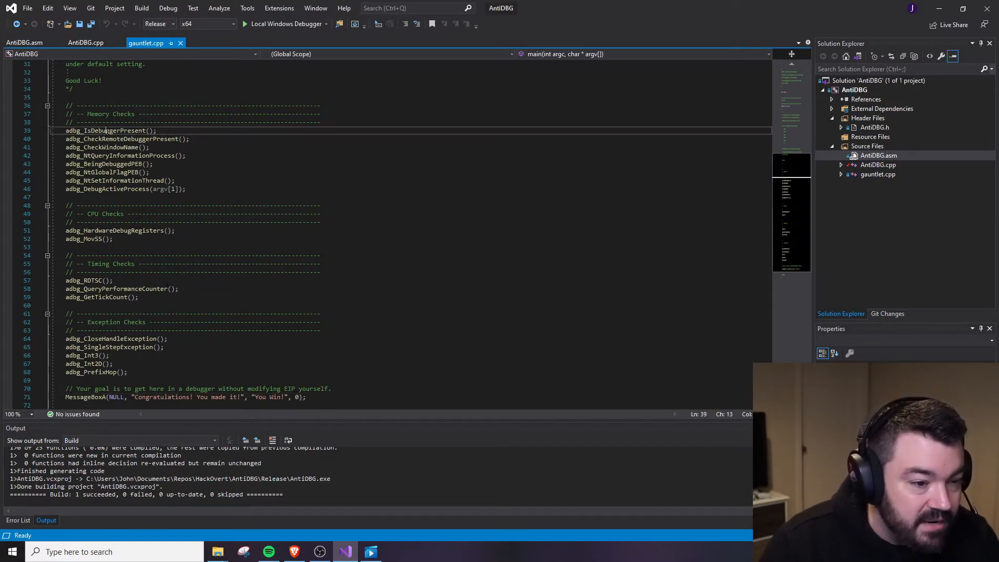
Leave only an adbg_IsDebuggerPresent call before MessageBoxA in gauntlet.cpp and rebuild
scroll(down, 3)
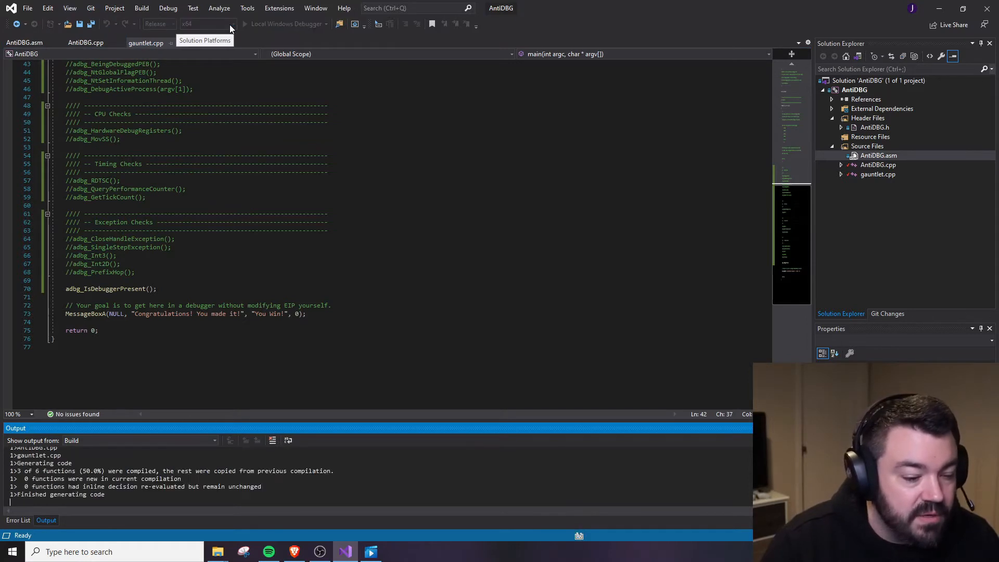
Change the solution platform to x86 and get a successful Release build
click(233, 24)
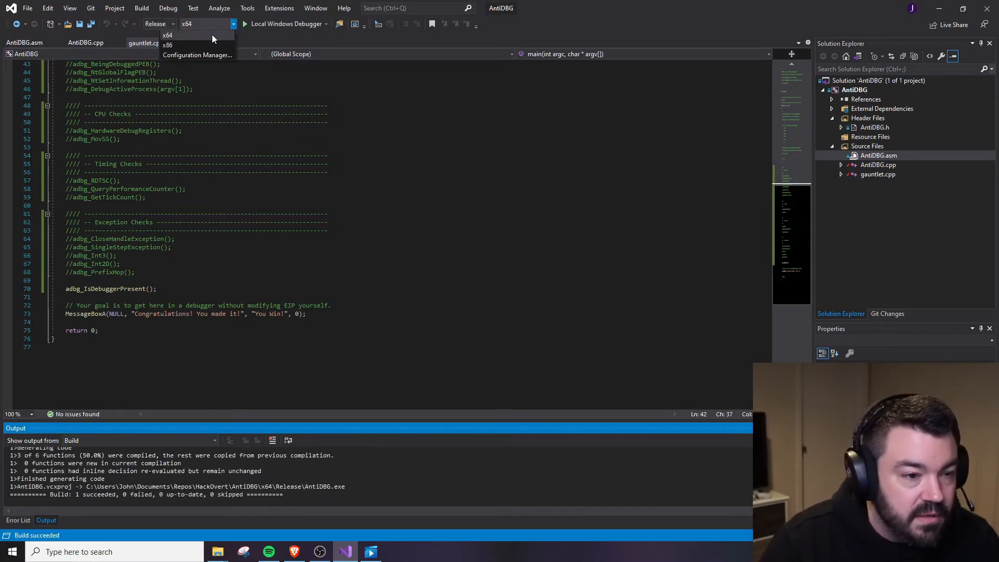
click(166, 34)
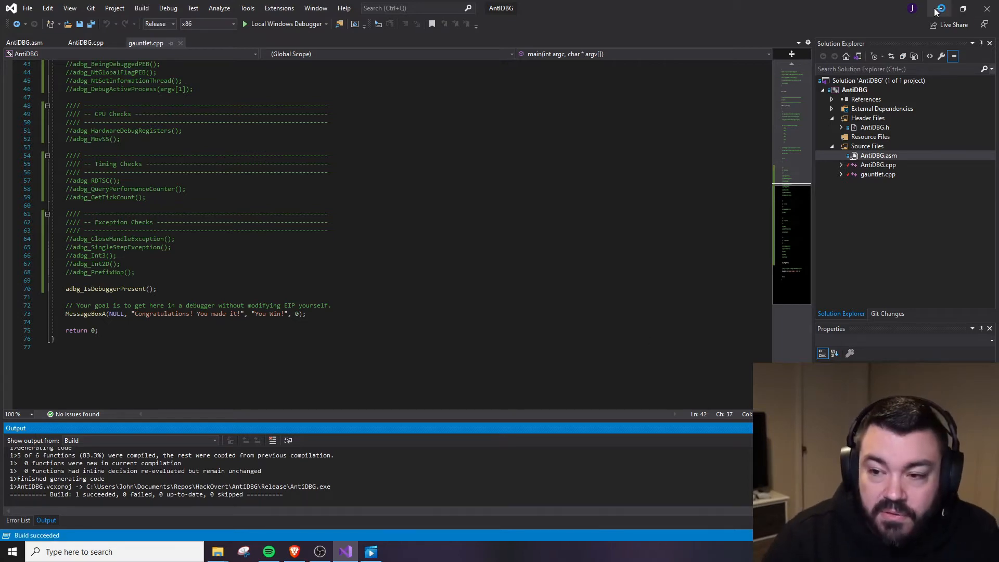
mouse_move(939, 9)
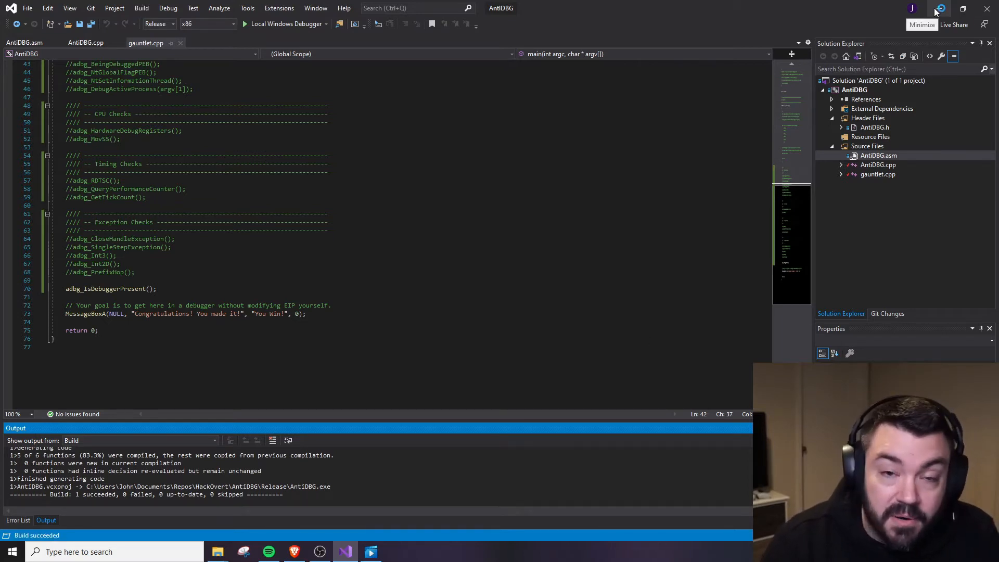
Run AntiDBG.exe from the Release folder without a debugger and dismiss its You Win message
click(941, 8)
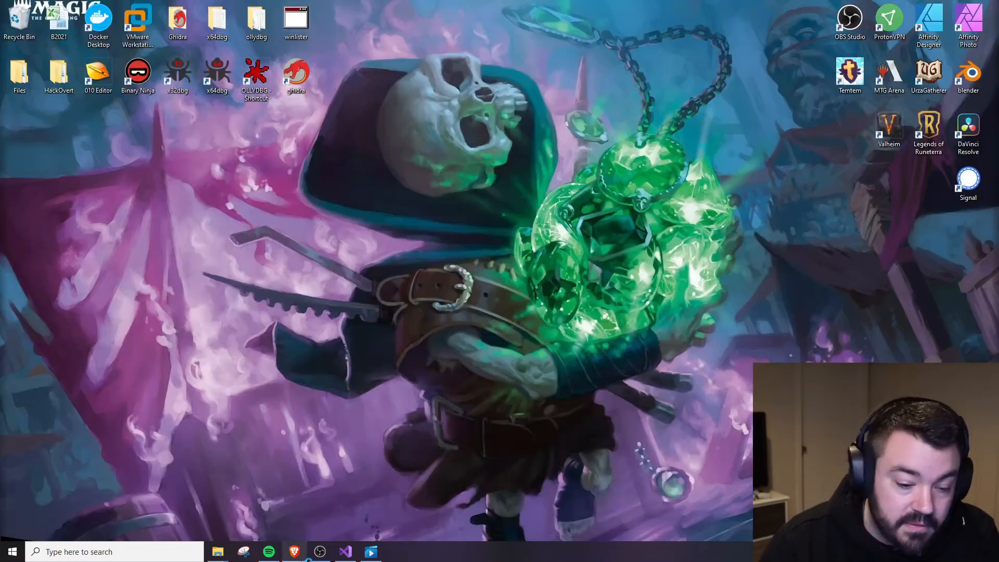
click(218, 552)
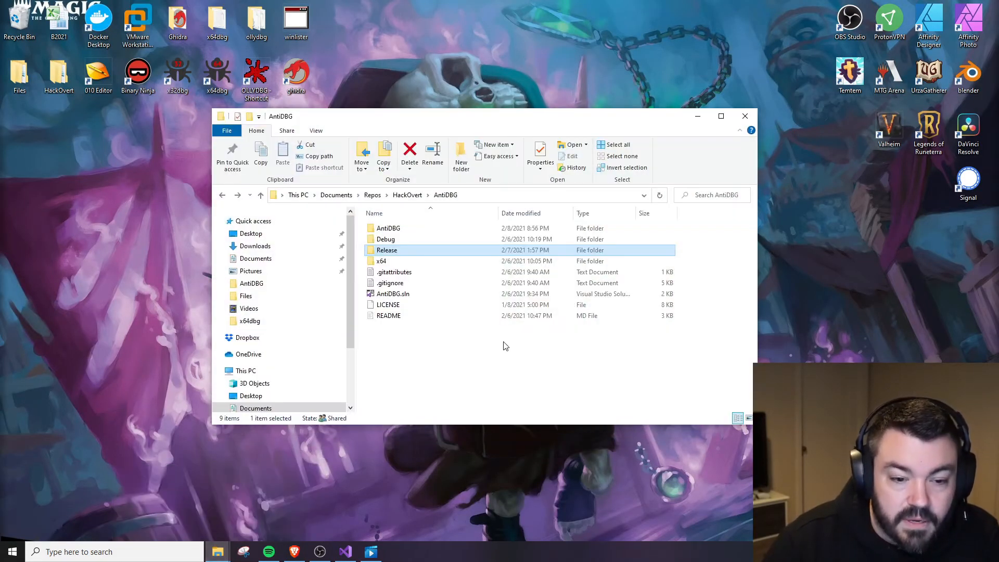
double_click(387, 249)
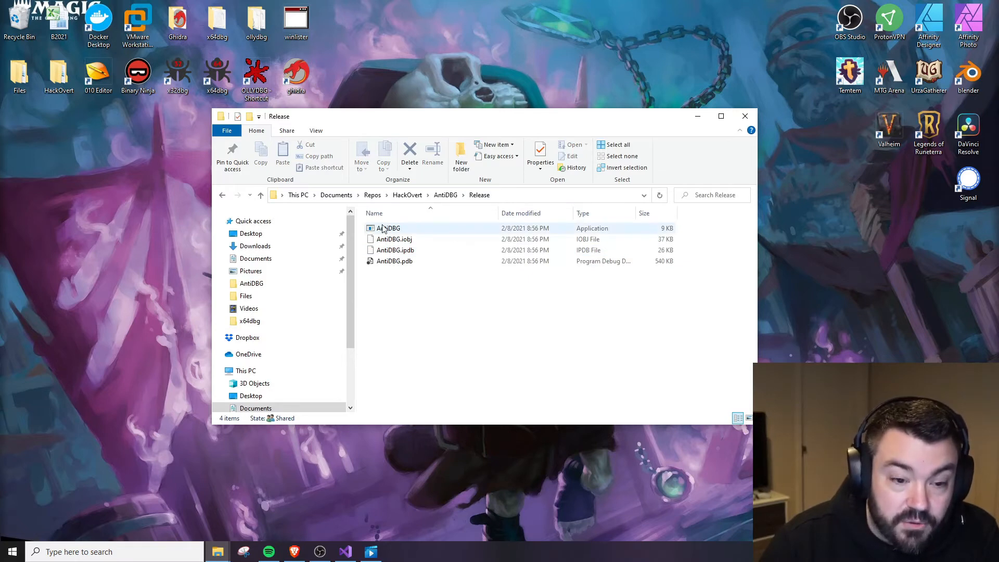
double_click(388, 228)
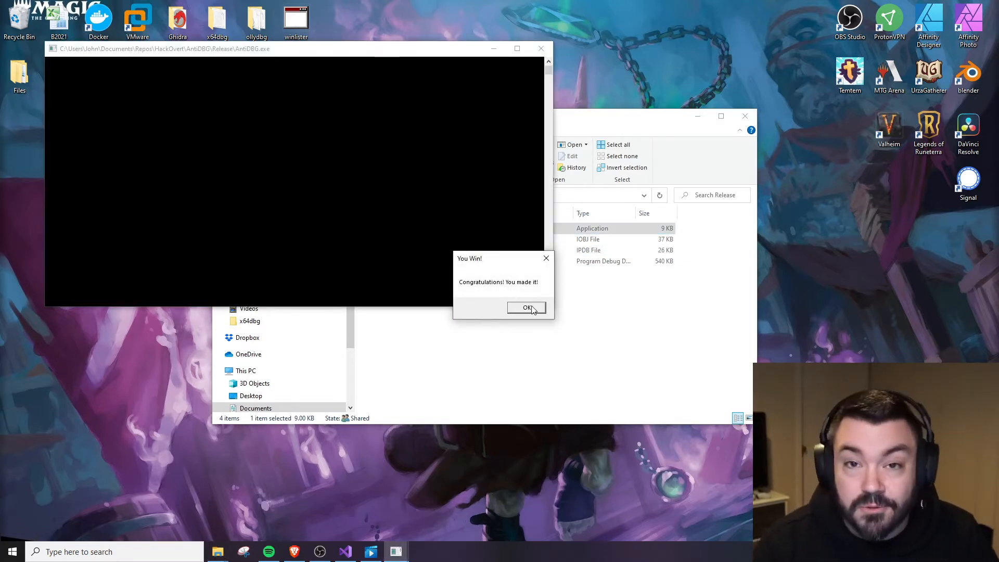
click(526, 308)
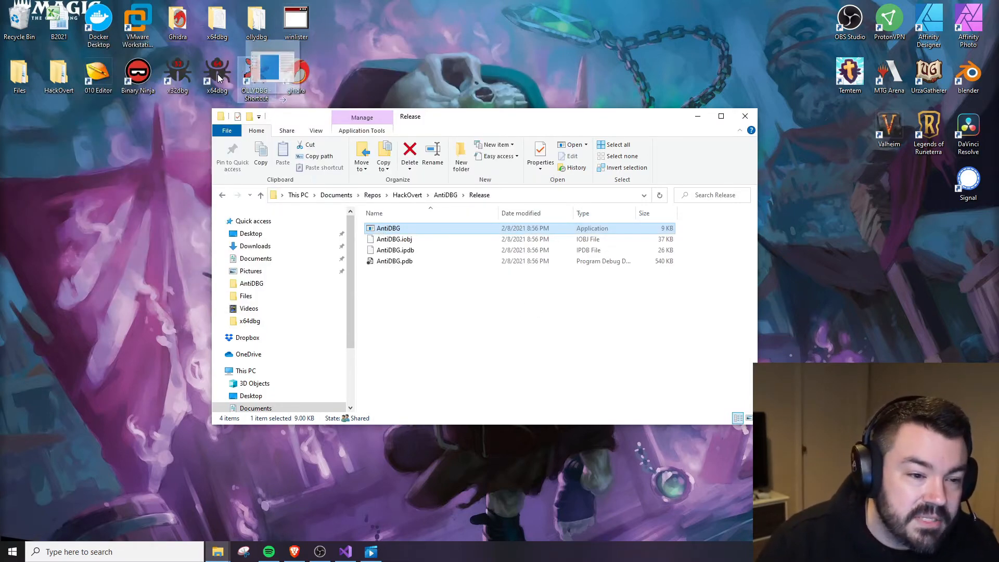
mouse_move(181, 81)
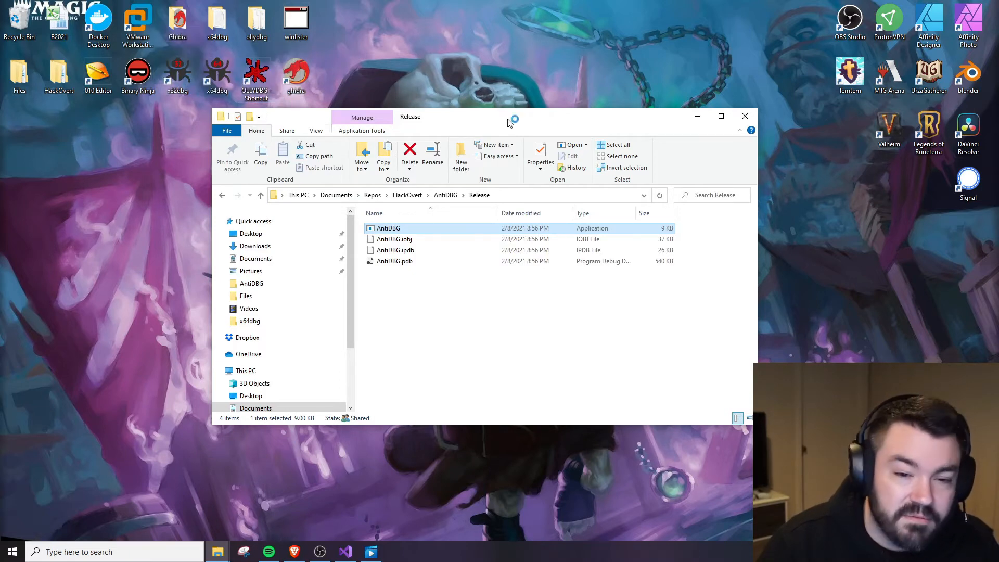
Run AntiDBG under x32dbg, get 'GAME OVER! Caught by IsDebuggerPresent!', and restart paused at entry
double_click(388, 228)
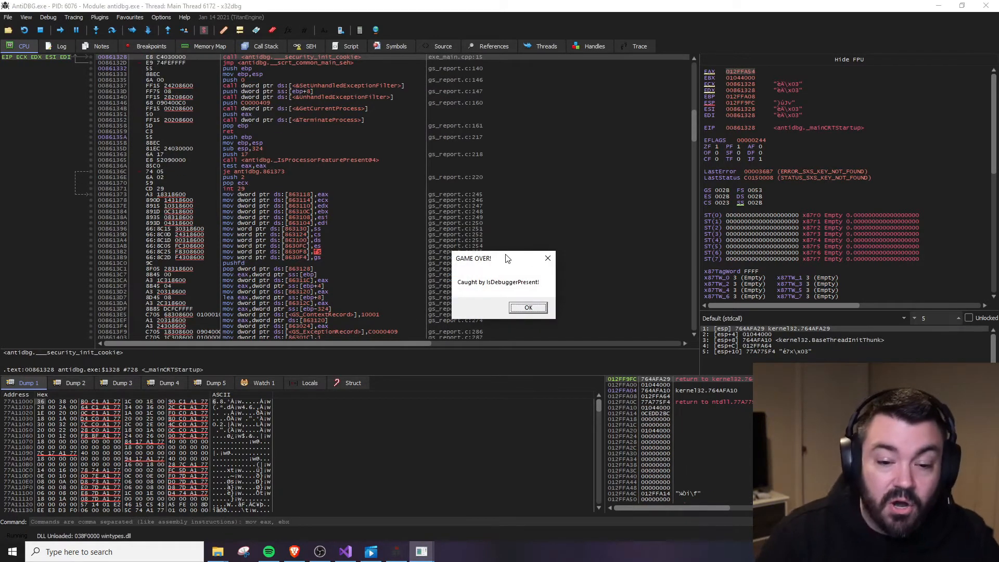
mouse_move(555, 330)
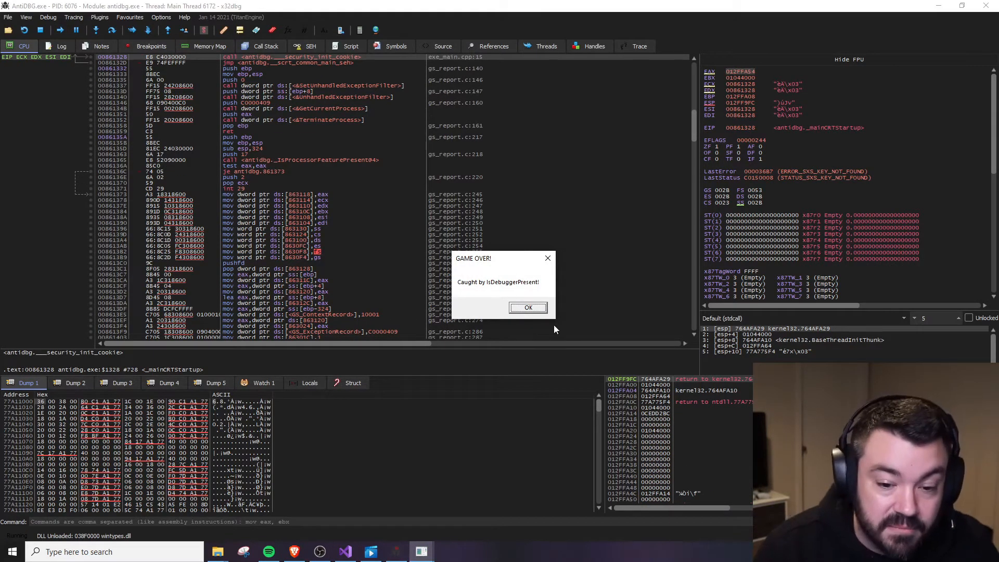
click(528, 307)
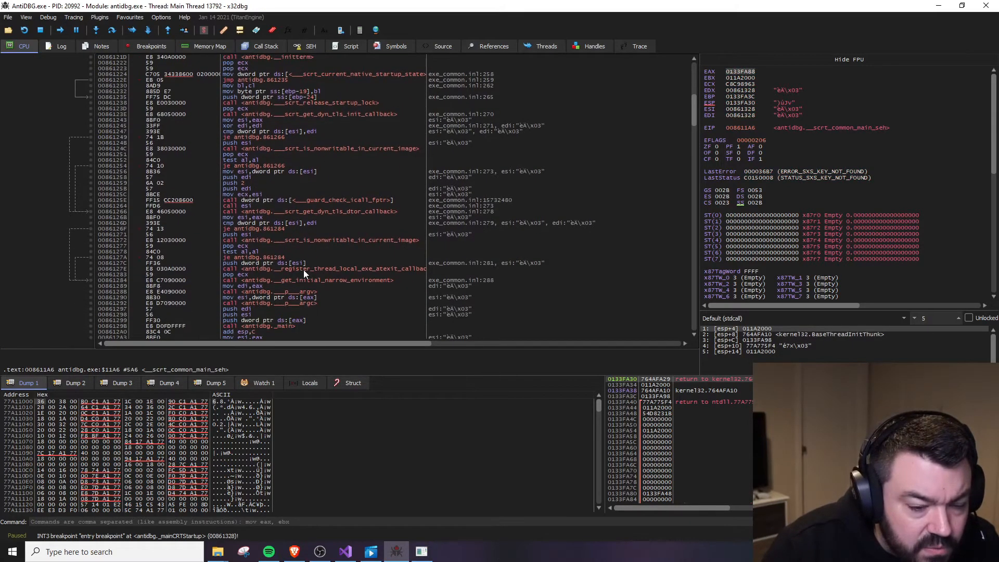
mouse_move(326, 141)
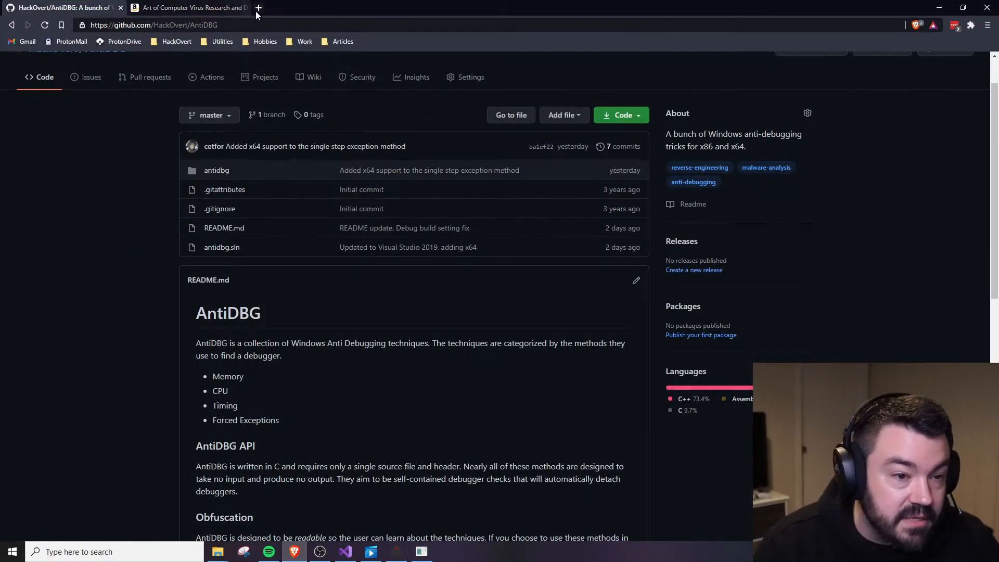
Search 'msdn isdebuggerpresent' in a new tab and open the docs.microsoft.com IsDebuggerPresent reference
click(258, 7)
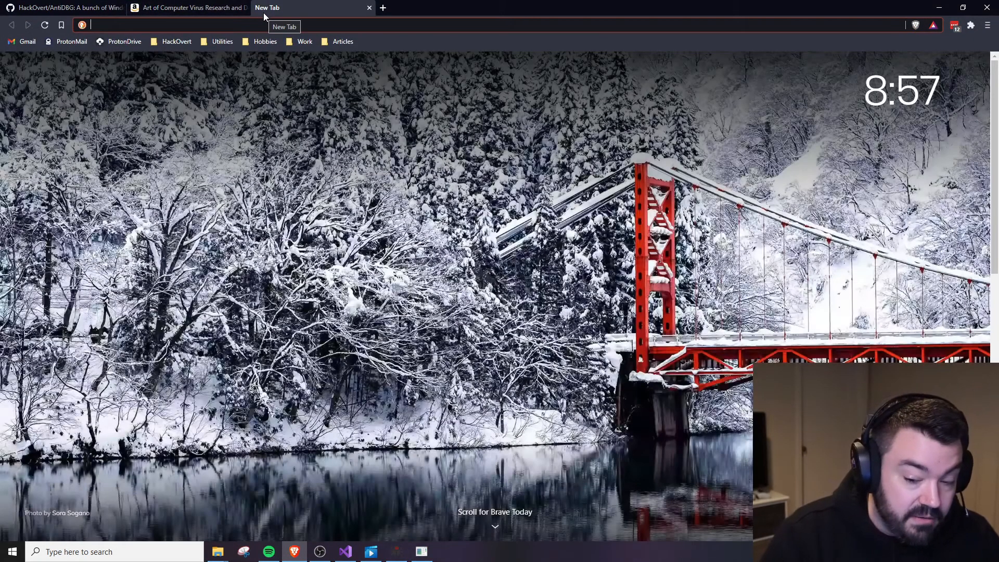
text(ms)
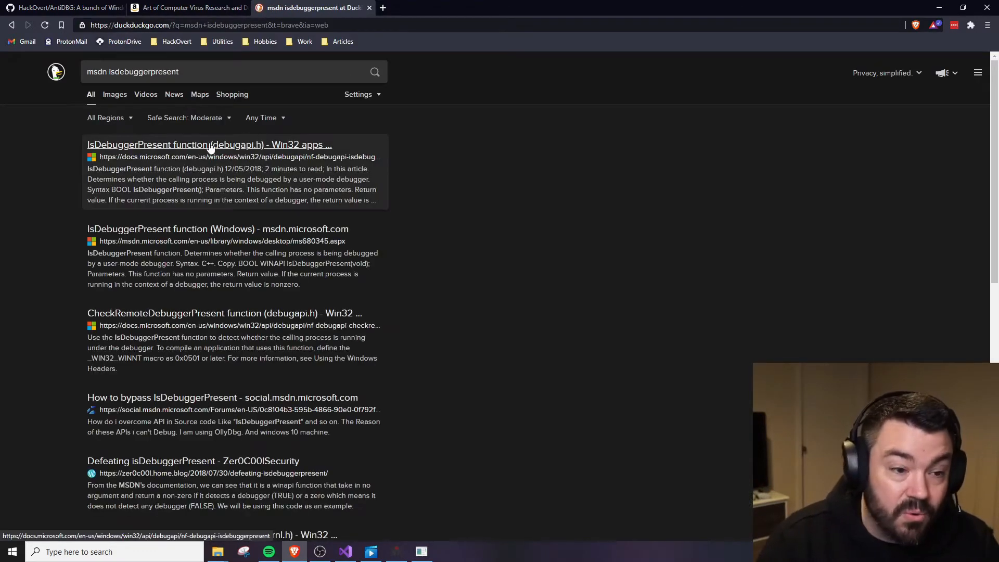
click(209, 144)
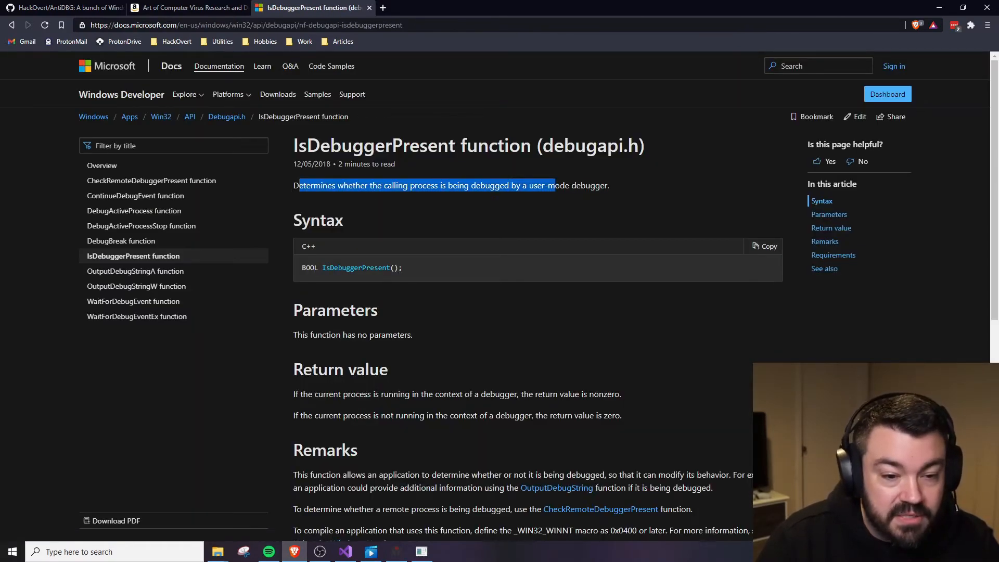
click(591, 198)
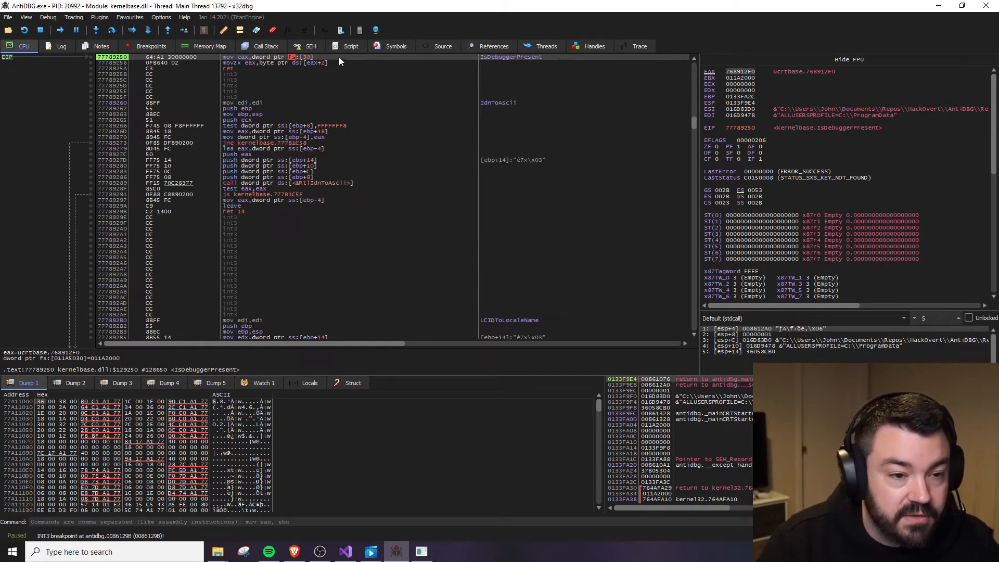
mouse_move(288, 63)
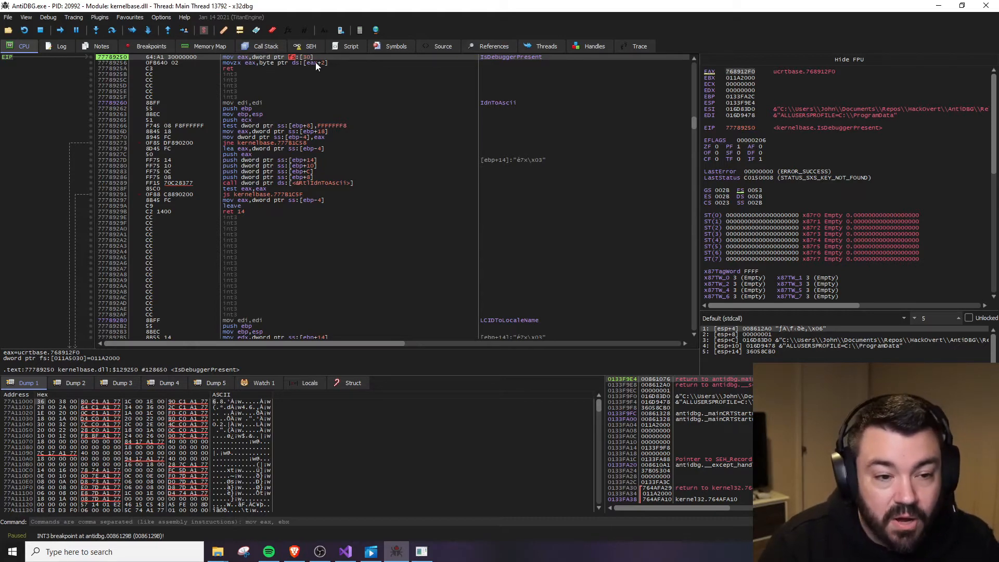
mouse_move(245, 67)
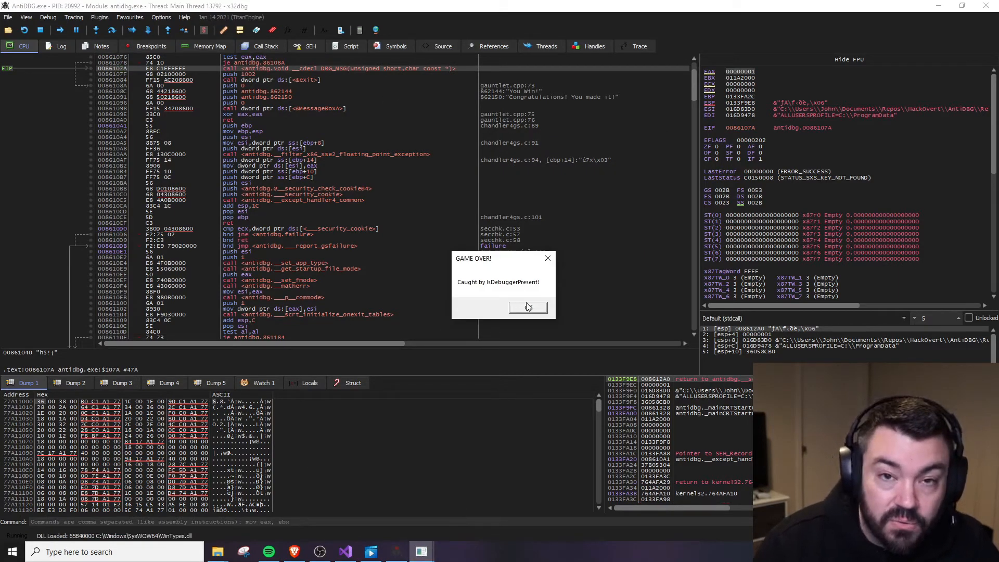
Dismiss the 'GAME OVER! Caught by IsDebuggerPresent!' message box
click(527, 308)
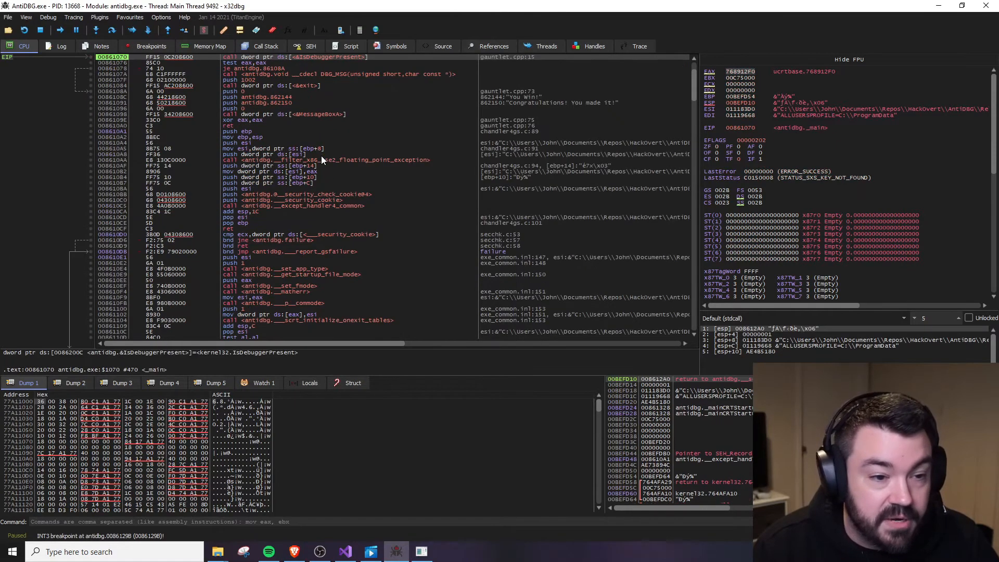
mouse_move(330, 146)
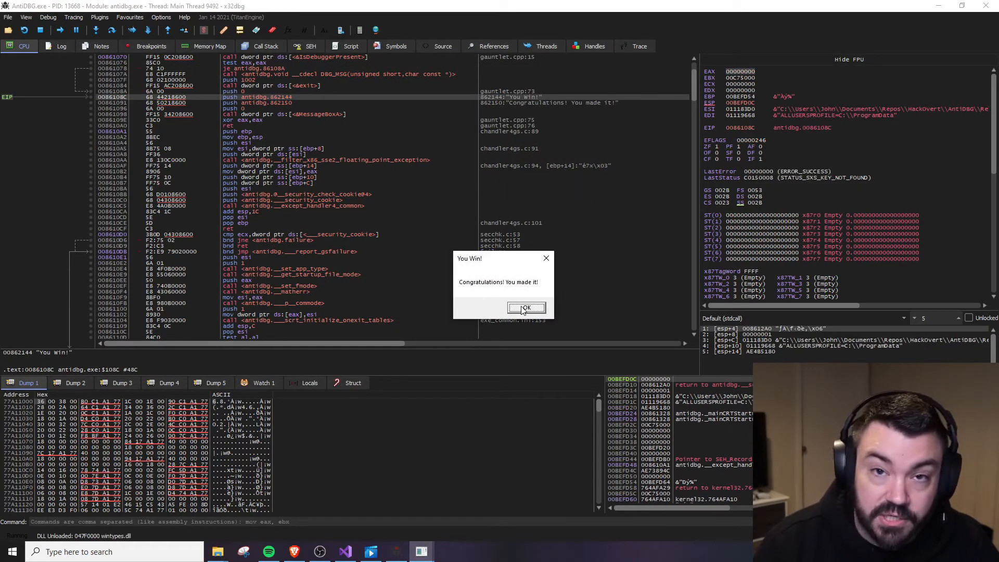
Dismiss the 'Congratulations! You made it!' message box
click(527, 307)
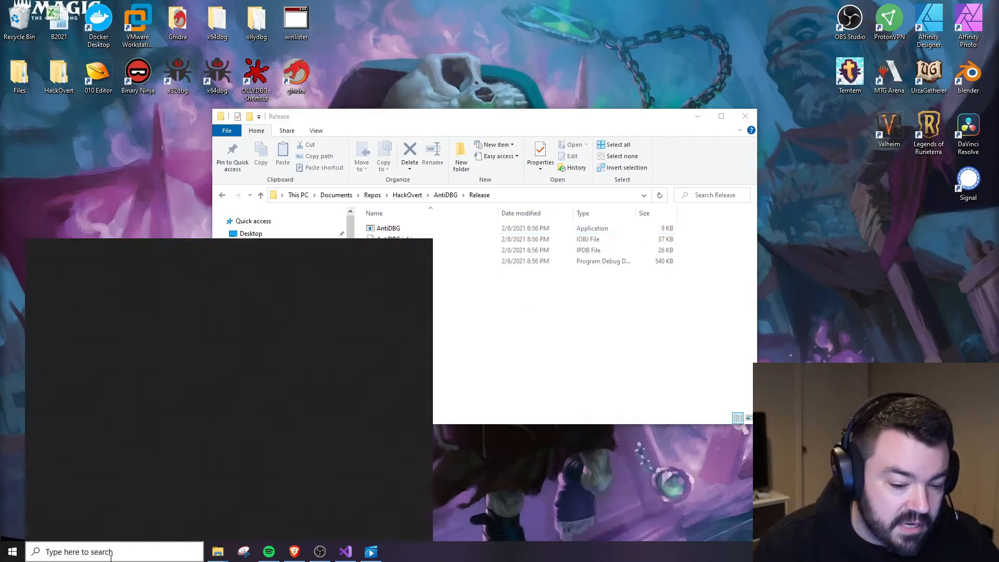
Launch WinDbg from the taskbar search and browse to AntiDBG's Release build folder
click(11, 551)
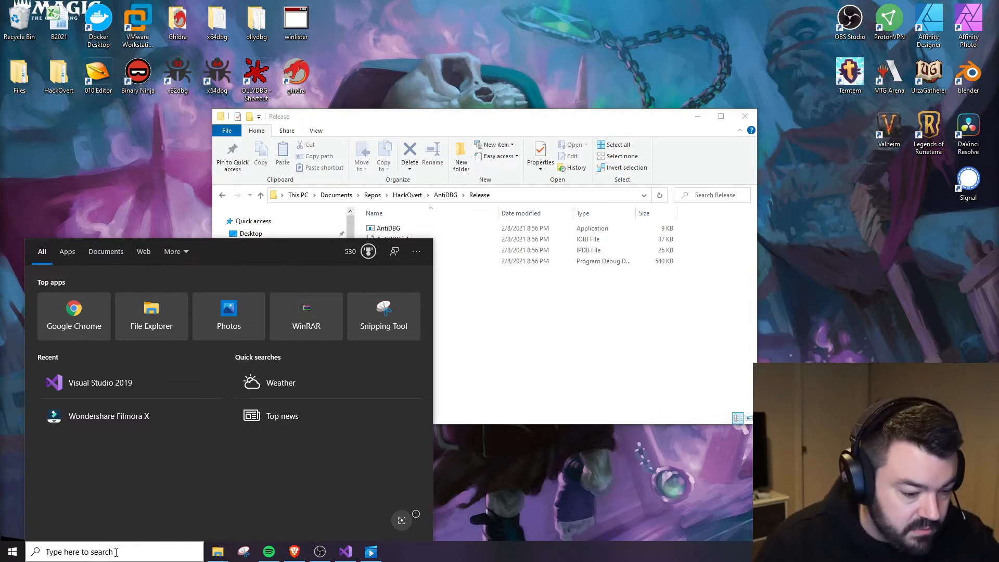
click(95, 552)
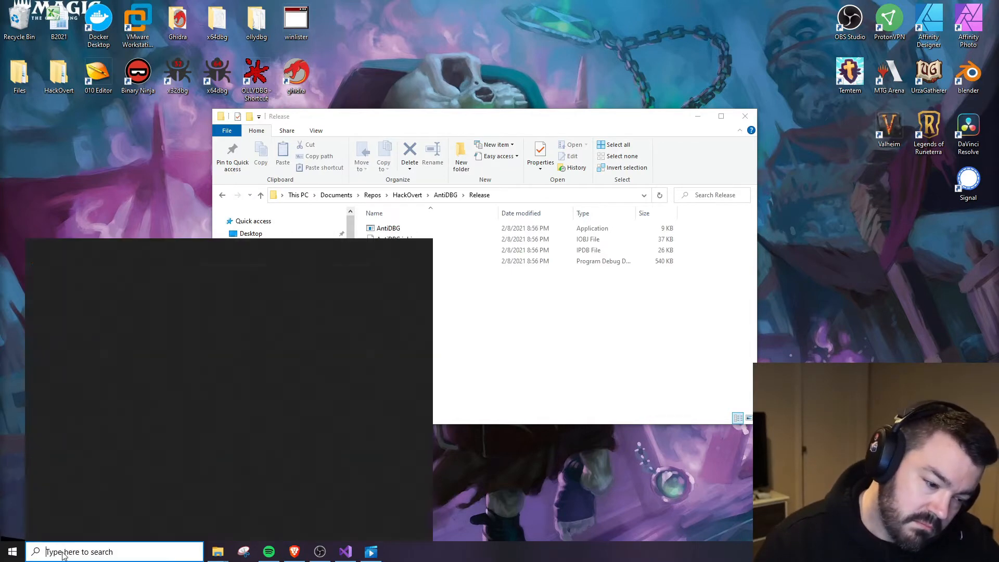
click(388, 228)
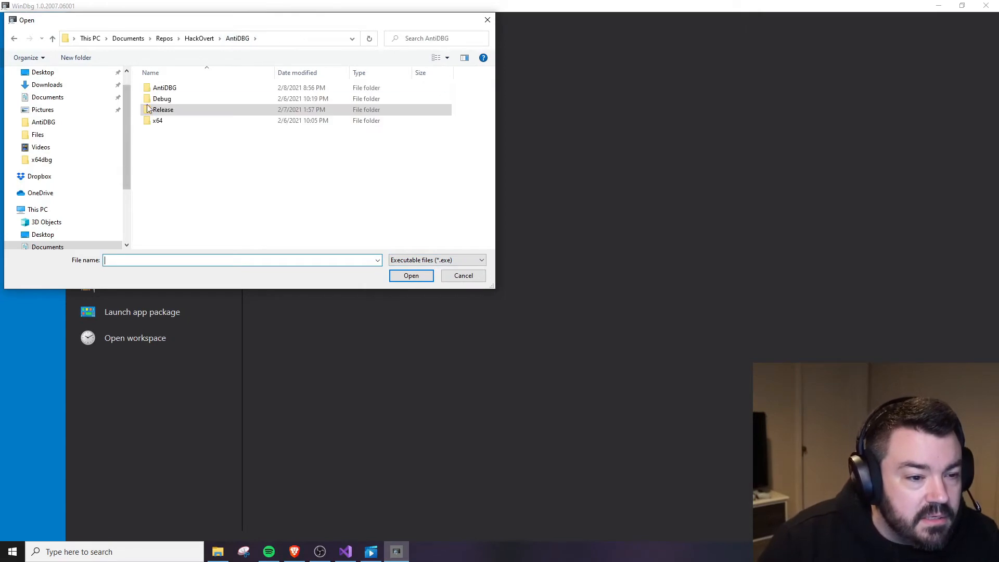
click(462, 275)
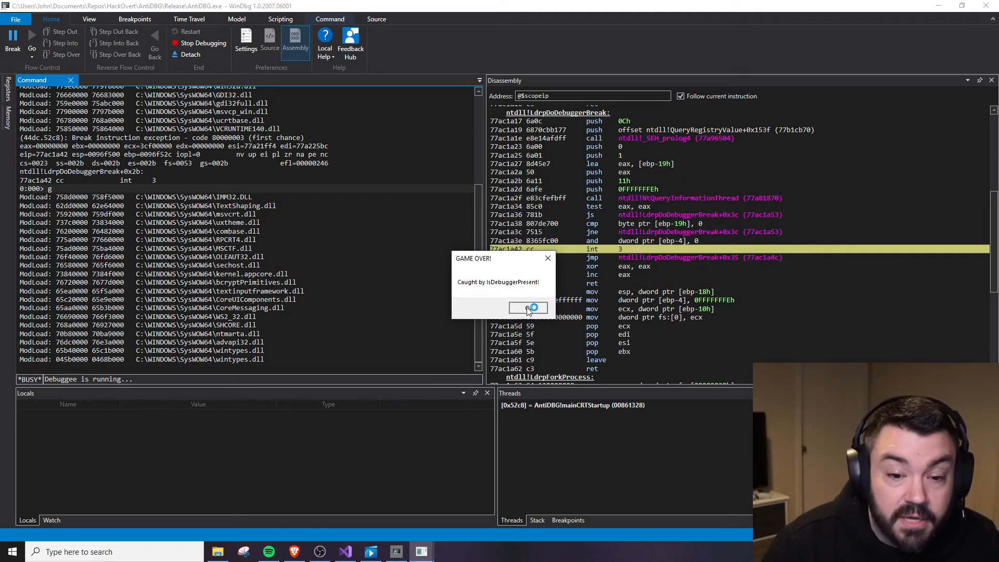
Dismiss WinDbg's 'GAME OVER! Caught by IsDebuggerPresent!' message box
click(528, 308)
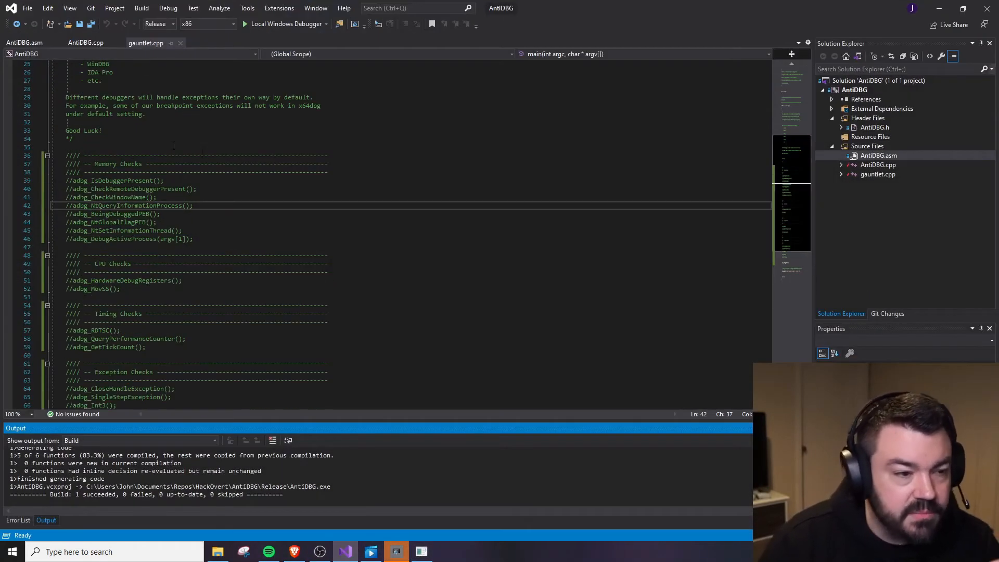
Review adbg_BeingDebuggedPEB in AntiDBG.cpp, then return to gauntlet.cpp's adbg_IsDebuggerPresent line
click(85, 43)
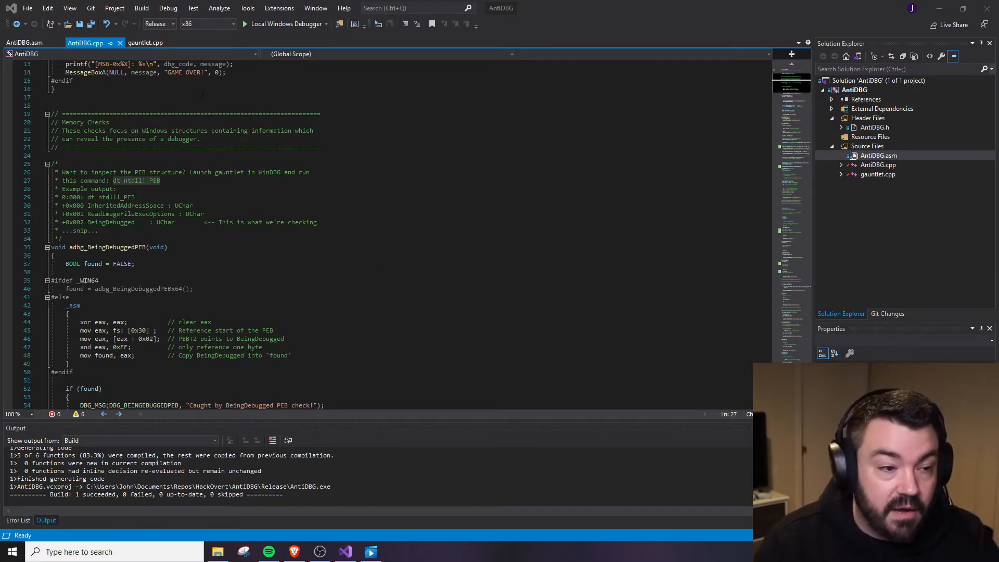
scroll(down, 3)
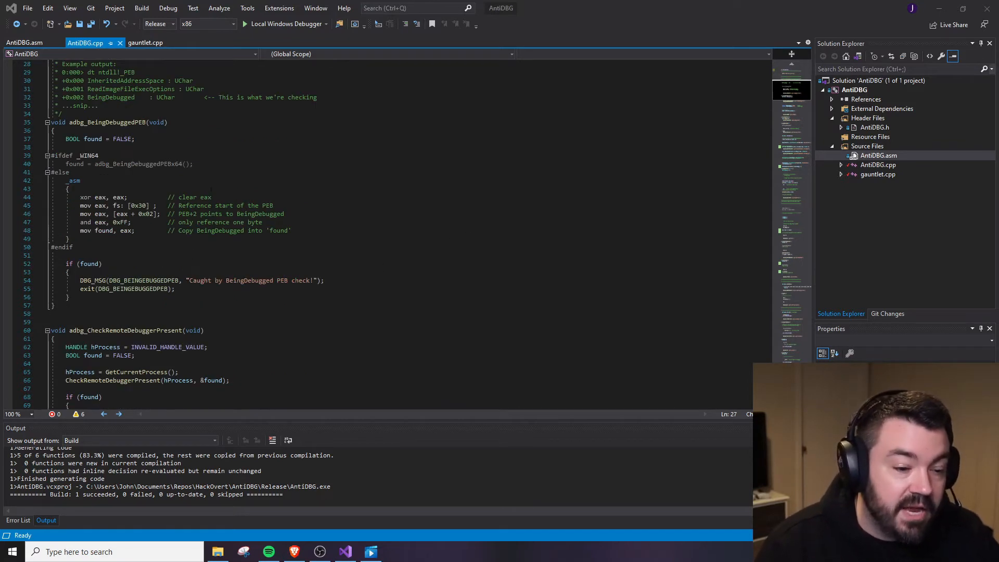
click(145, 43)
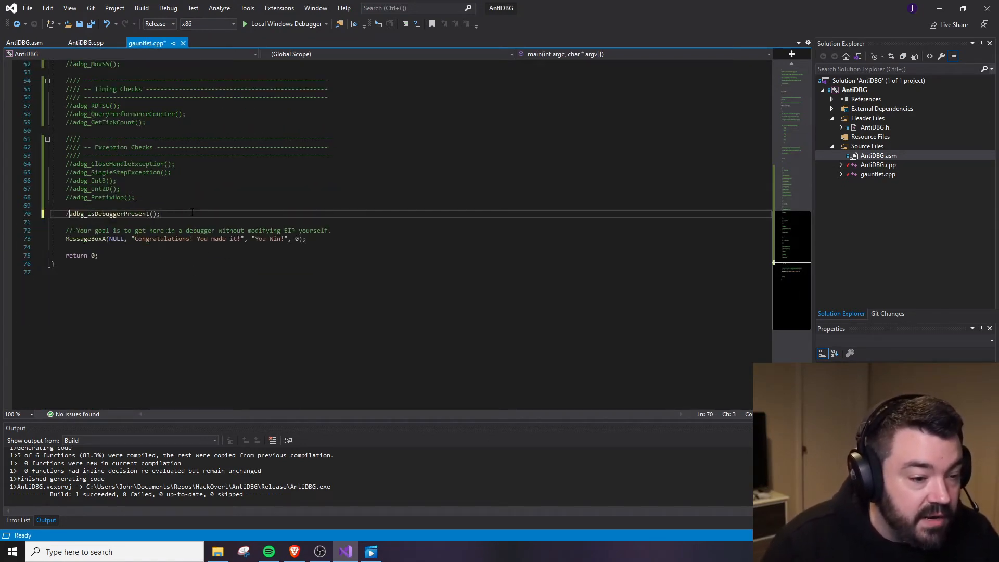
Add an adbg_BeingDebuggedPEB(); call beneath the commented-out //adbg_IsDebuggerPresent(); line
text(adbg_BeingDebuggedPEB)
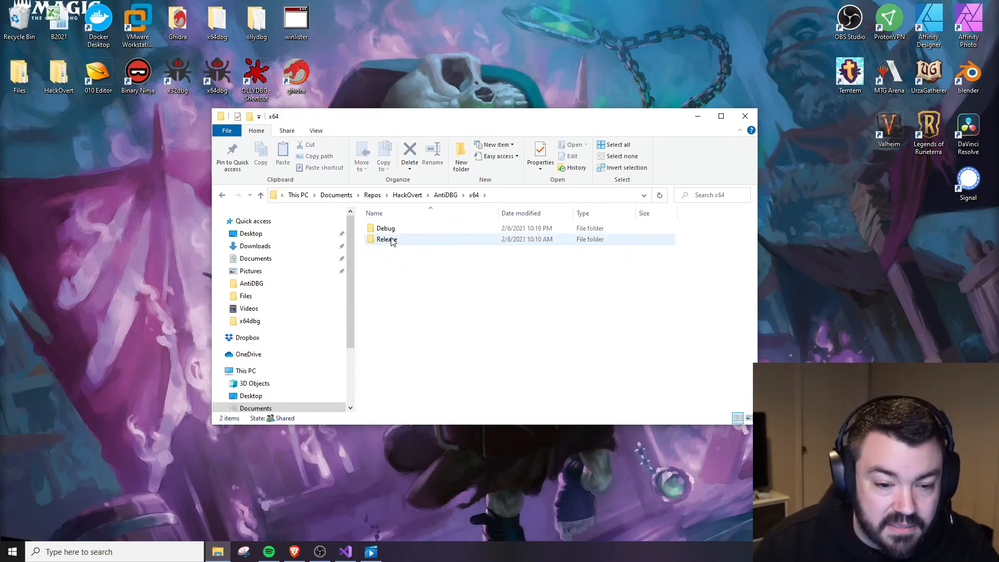
Enter the x64 Release folder and launch the freshly built AntiDBG.exe
double_click(385, 240)
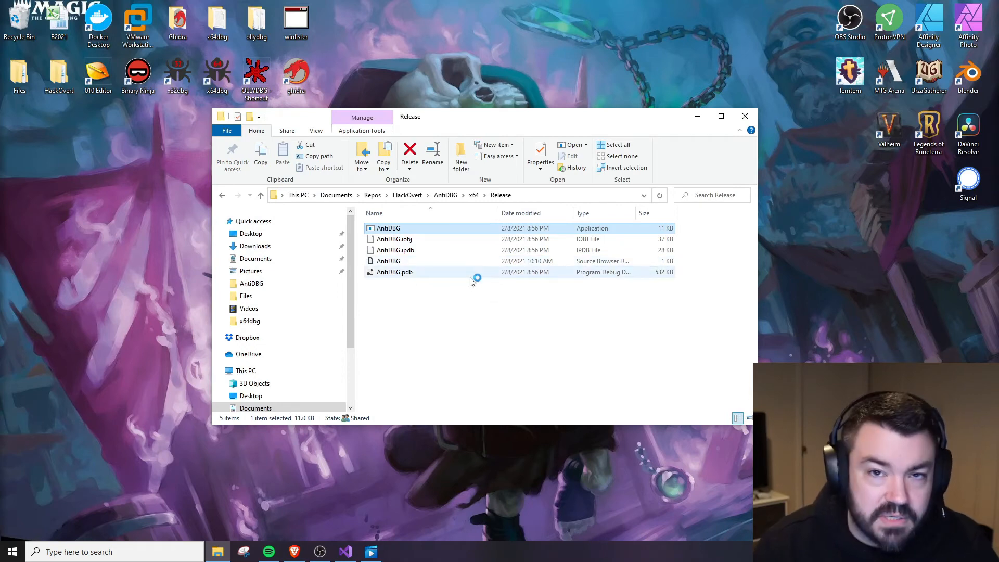
double_click(388, 228)
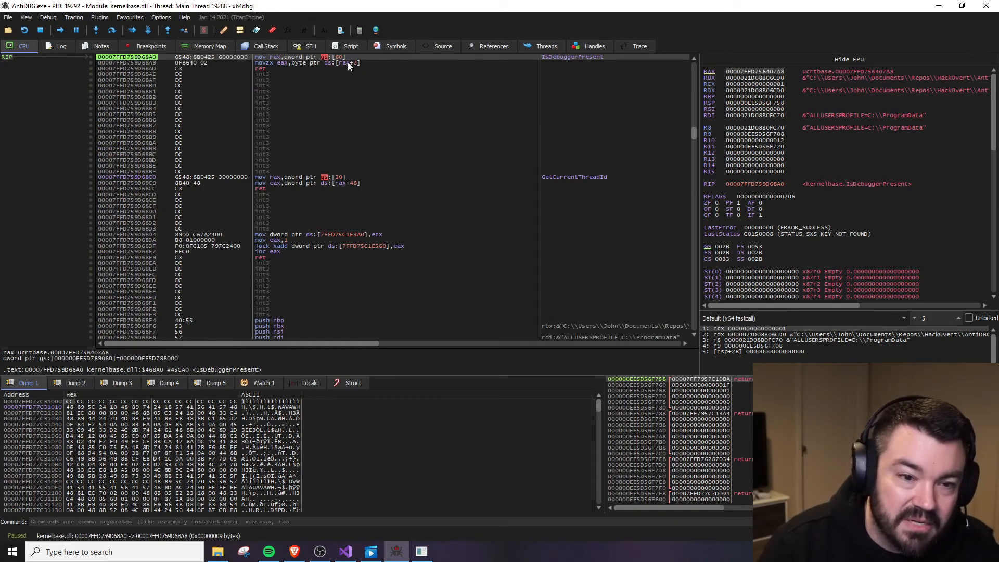
mouse_move(376, 75)
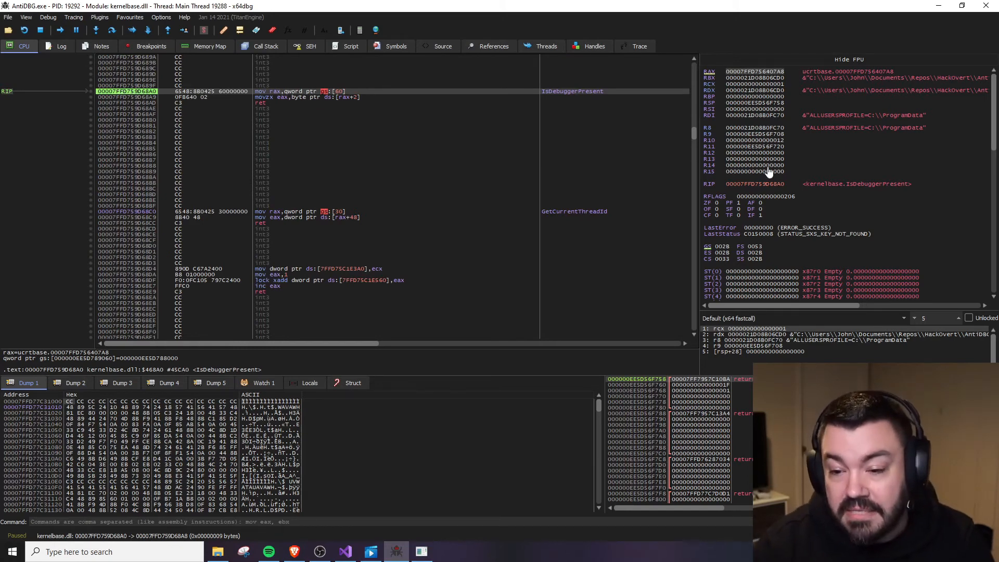
mouse_move(879, 185)
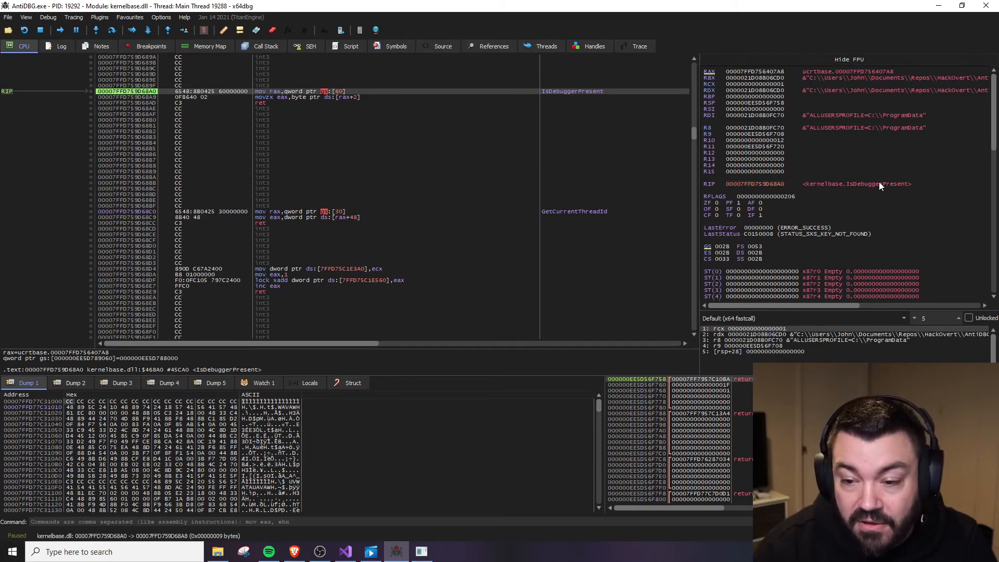
mouse_move(828, 127)
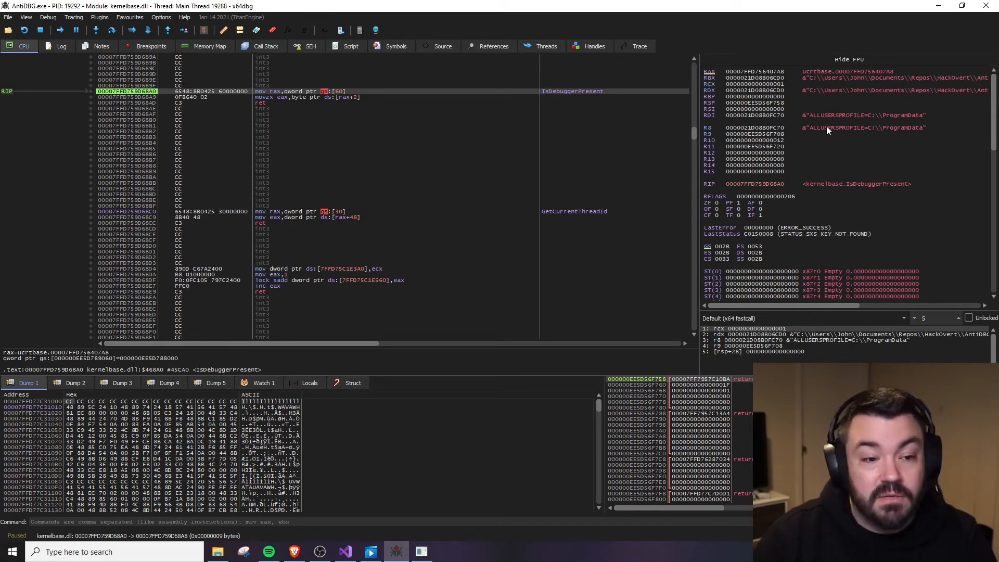
mouse_move(297, 98)
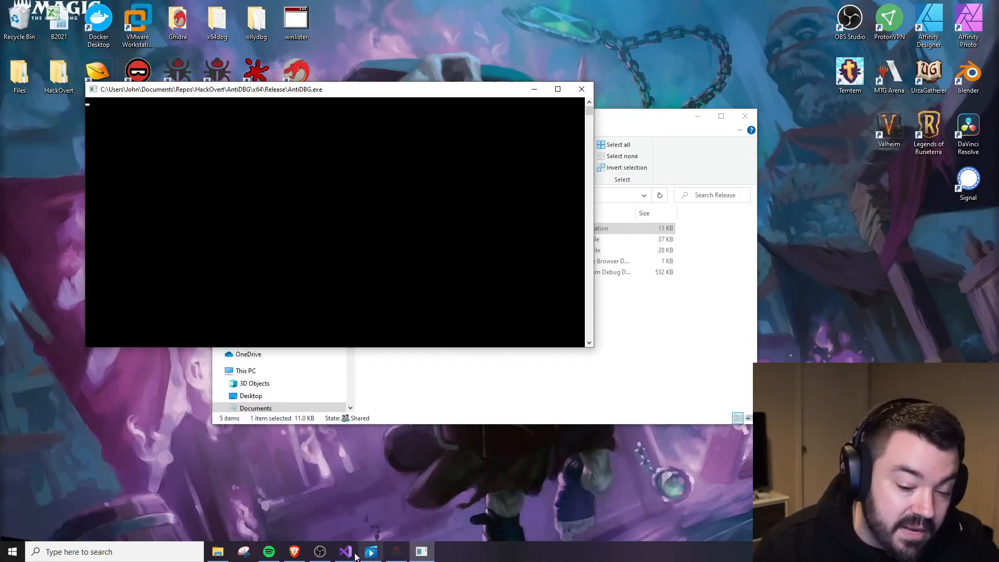
Return to Visual Studio and show AntiDBG.cpp's adbg_BeingDebuggedPEB function
click(395, 552)
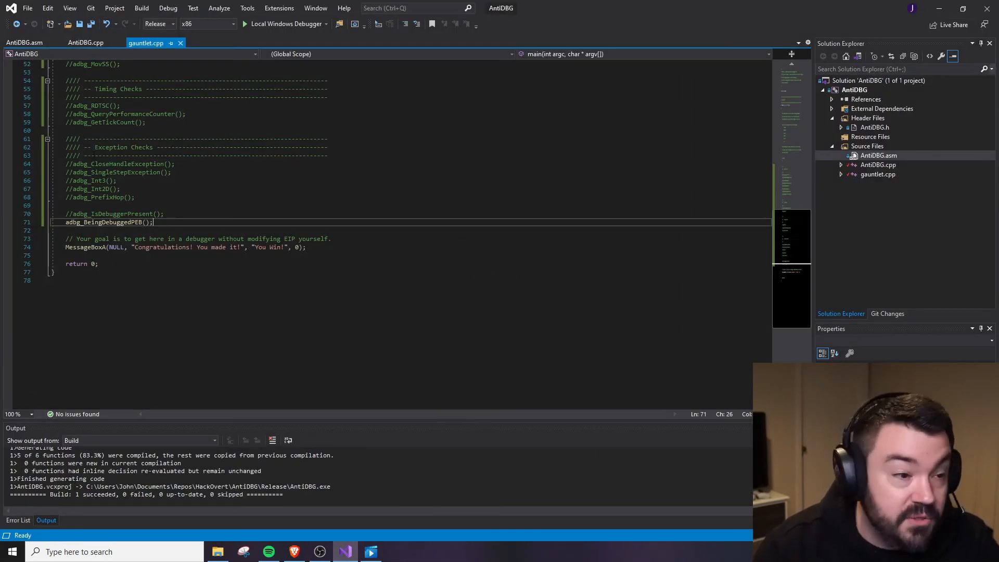
click(87, 42)
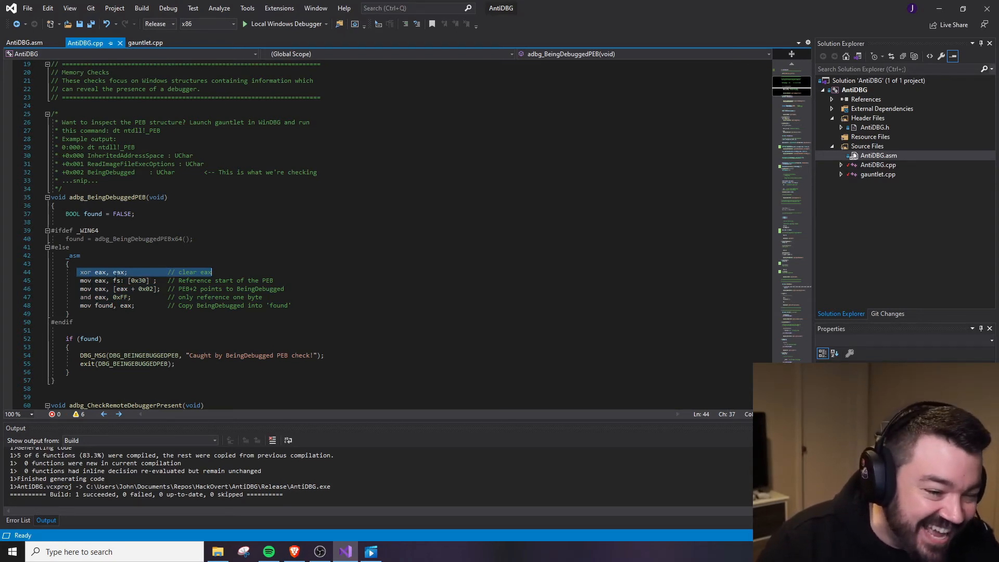
Highlight the __asm lines clearing eax and copying it into found, then select adbg_BeingDebuggedPEBx64 for its definition
drag(113, 280, 274, 280)
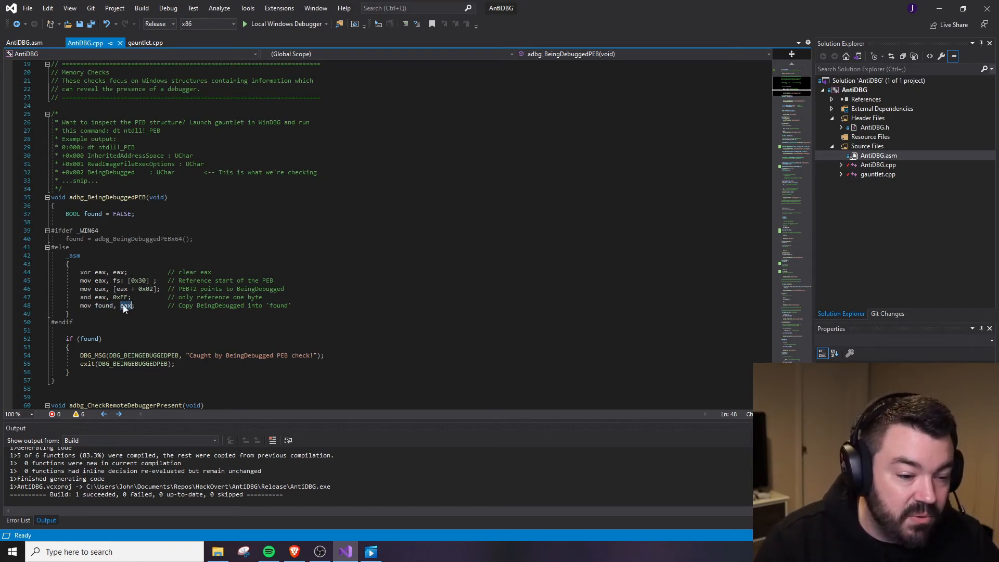
double_click(103, 305)
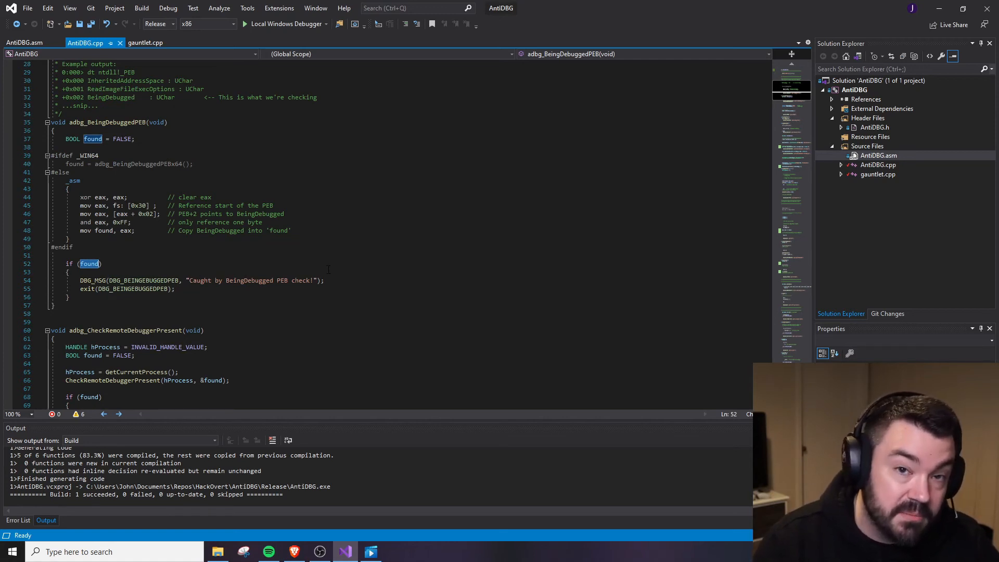
click(156, 163)
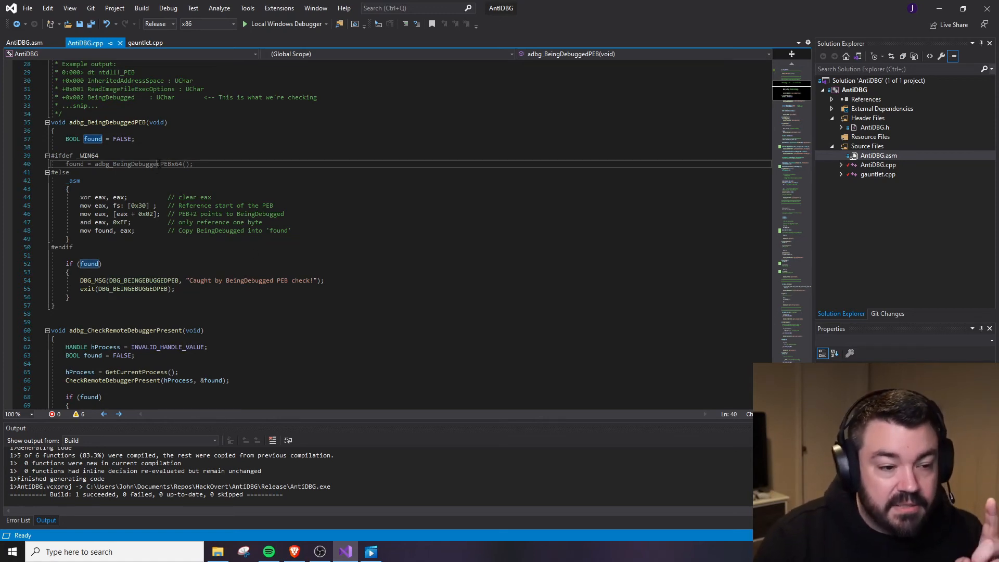
double_click(137, 164)
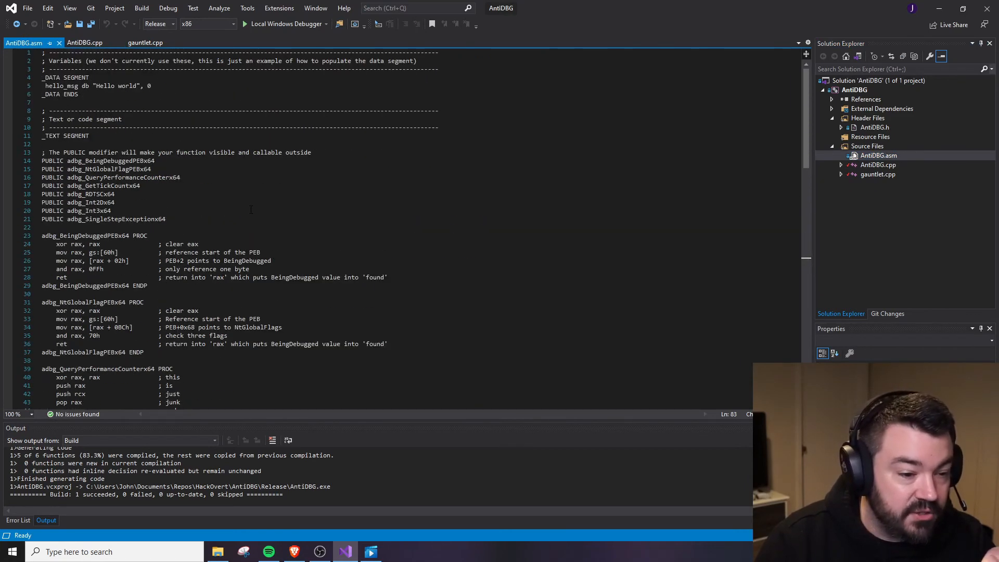
drag(42, 235, 387, 277)
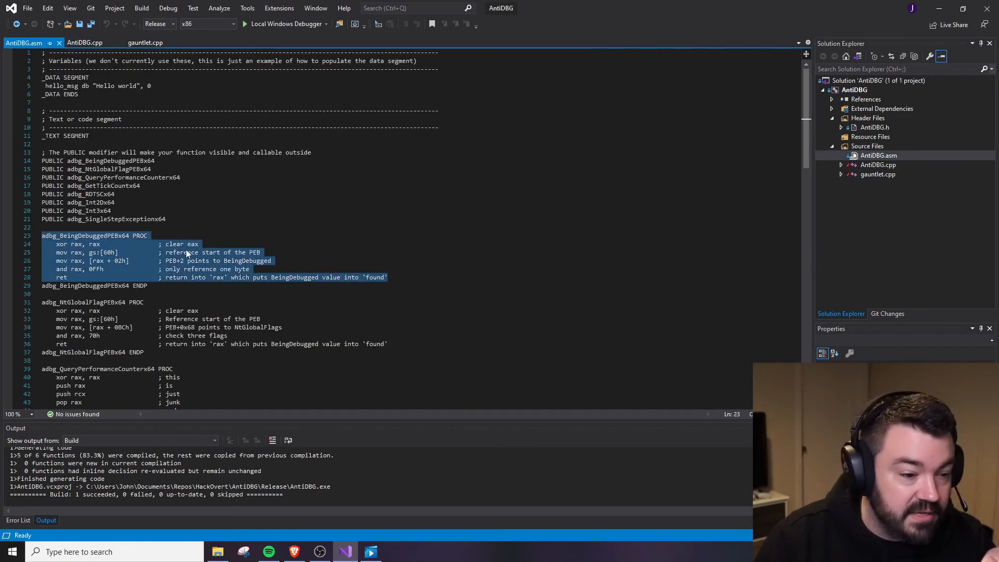
click(108, 252)
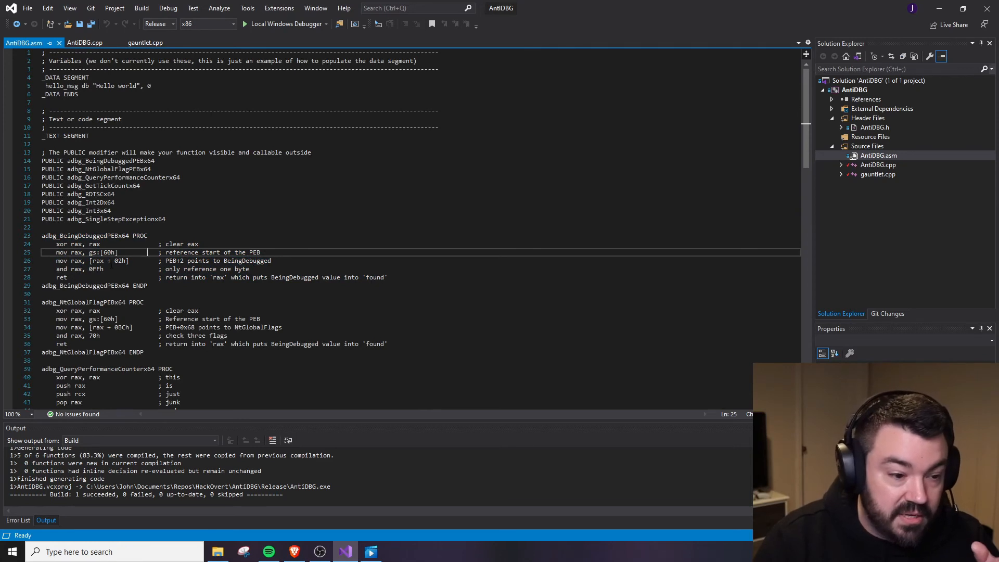
double_click(105, 252)
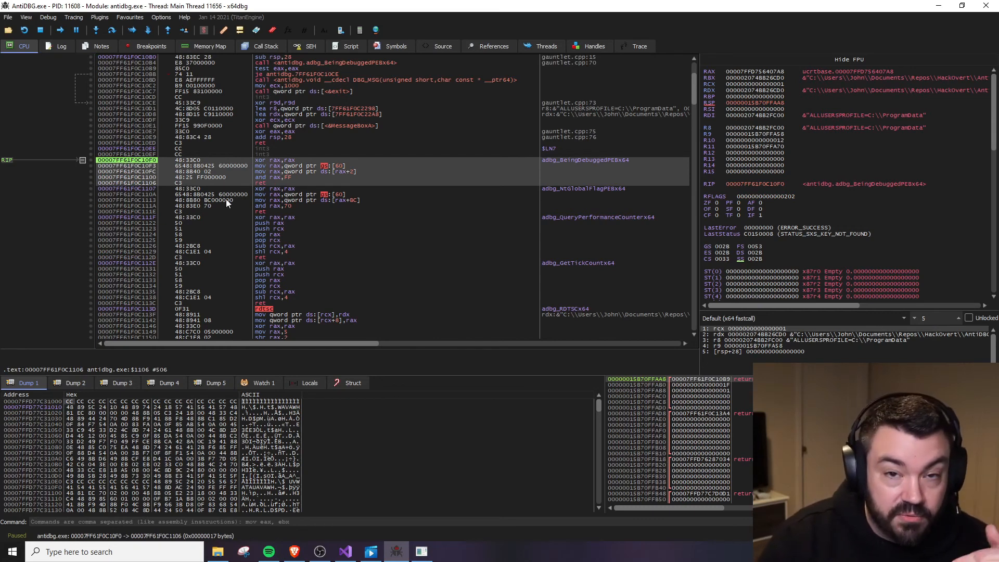
mouse_move(314, 177)
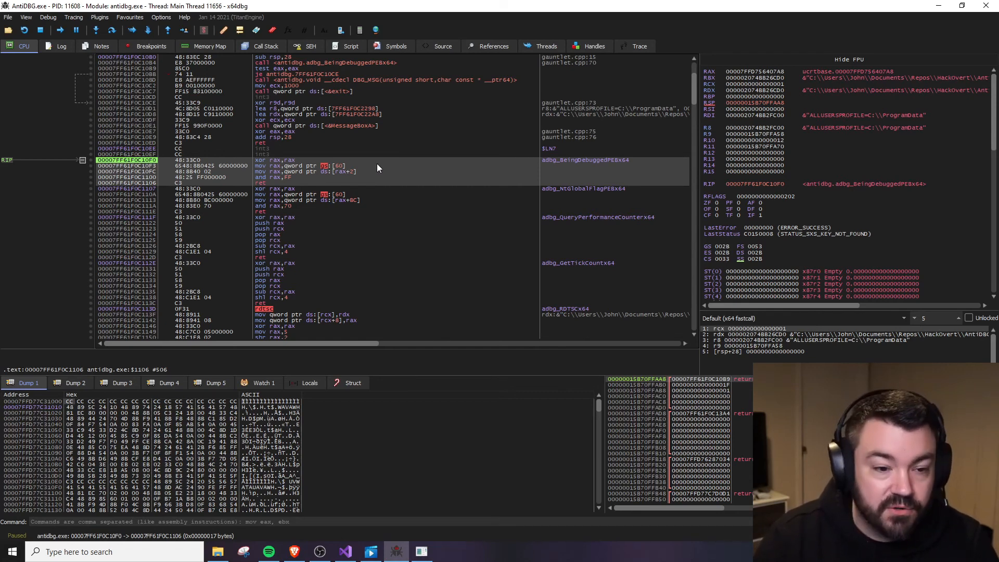
mouse_move(324, 165)
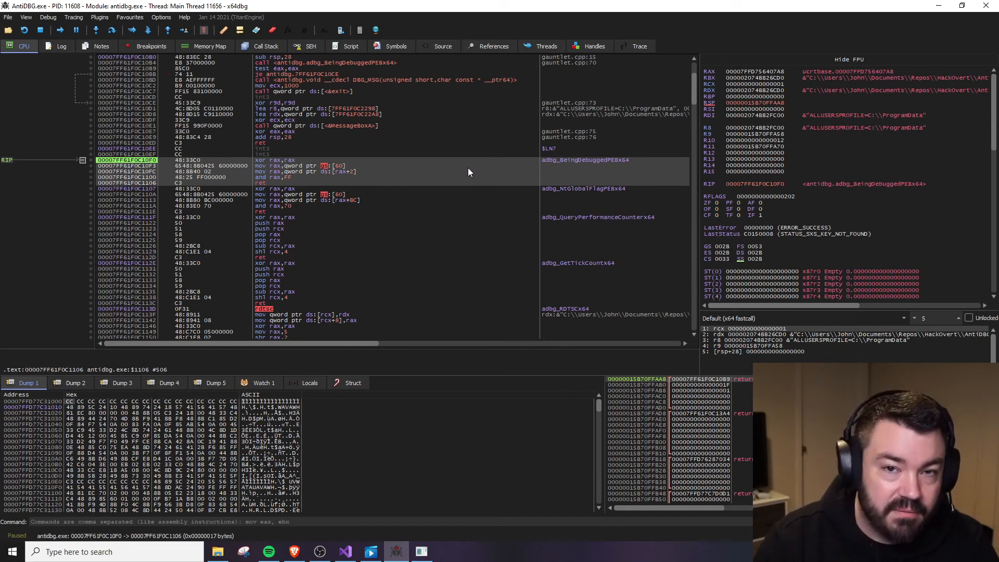
mouse_move(456, 180)
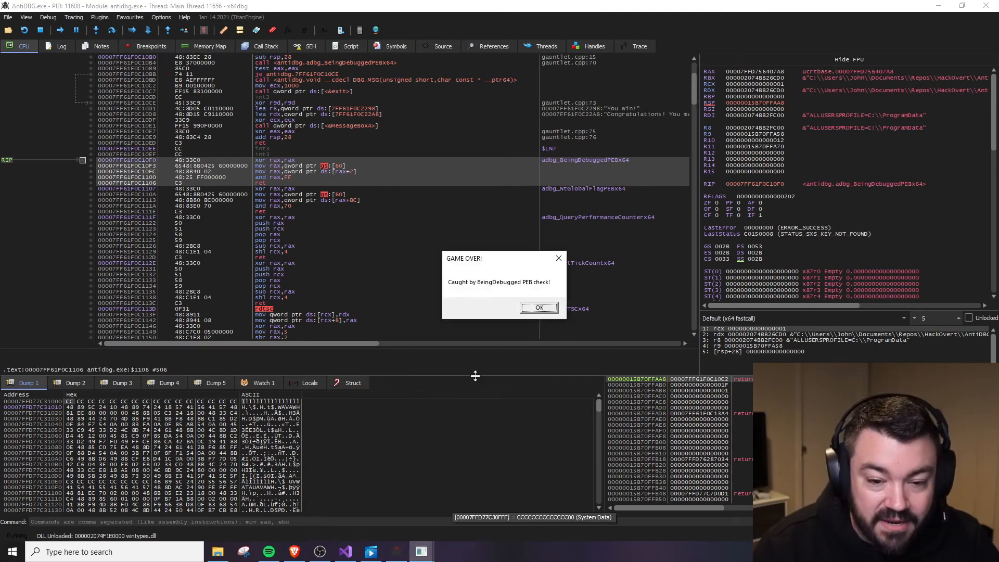
Resume execution so the program reports being caught by the BeingDebugged PEB check with GAME OVER
click(538, 307)
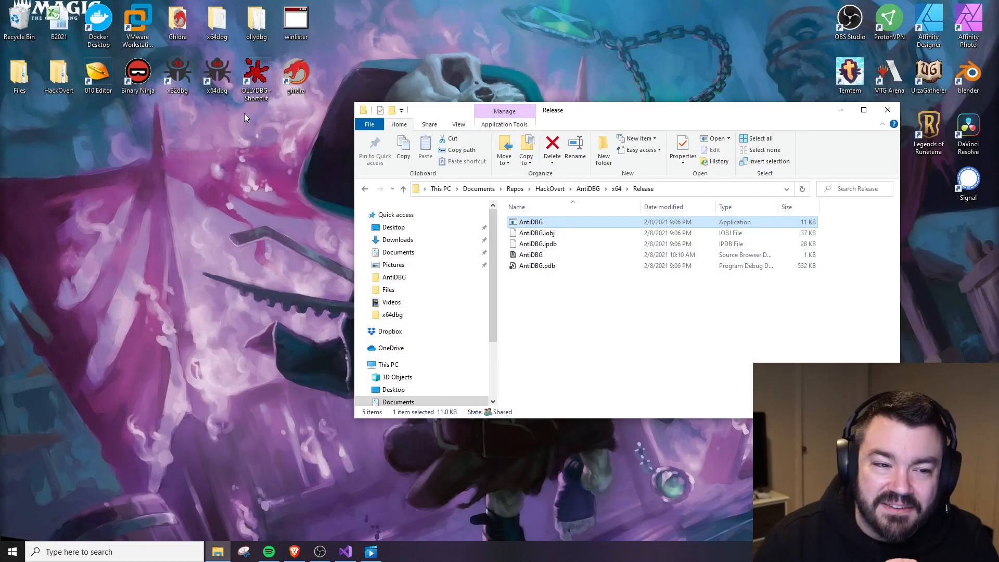
mouse_move(258, 192)
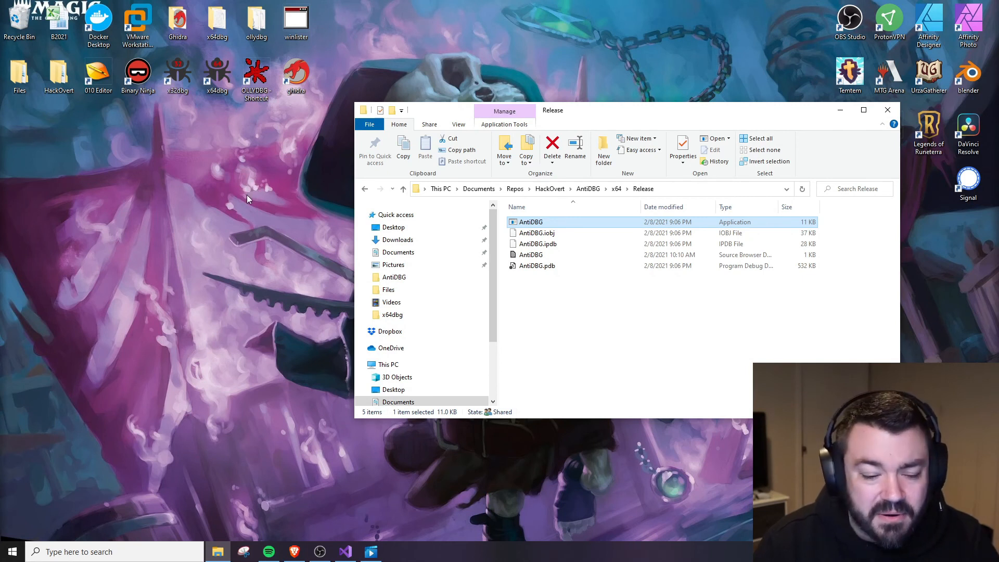
mouse_move(243, 197)
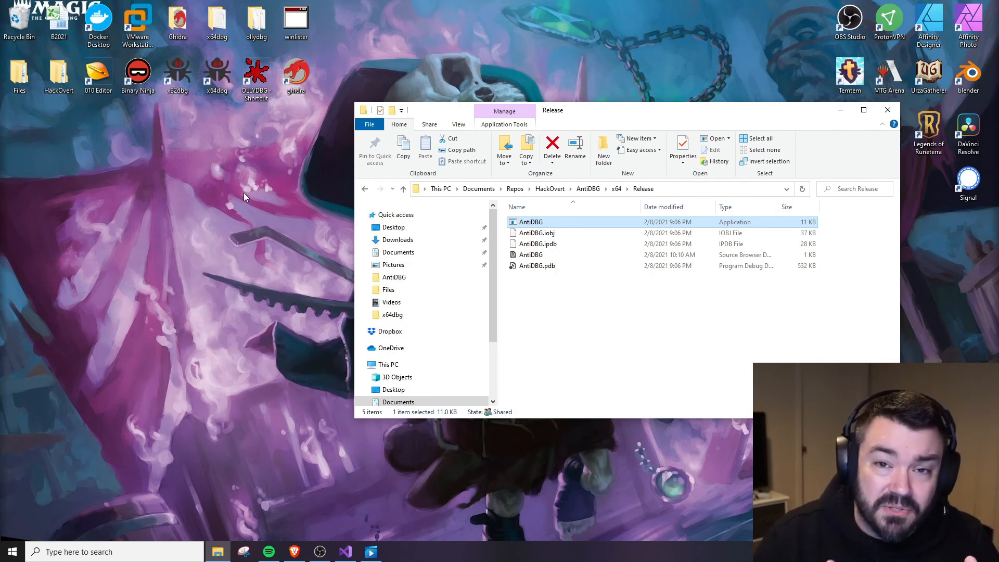